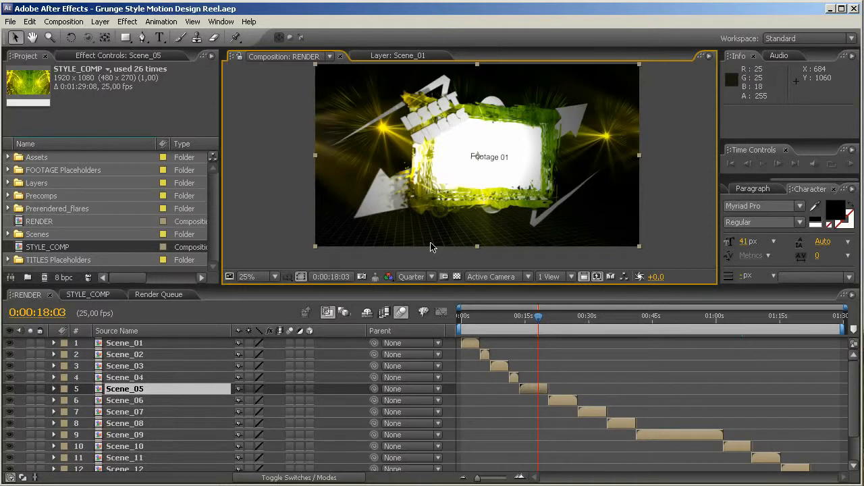
{"action": "mouse_move", "coordinate": [446, 246]}
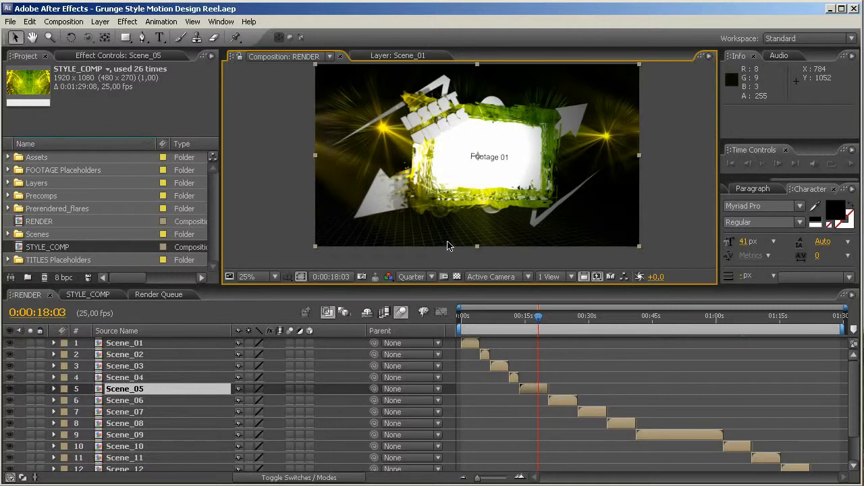
{"action": "mouse_move", "coordinate": [466, 246]}
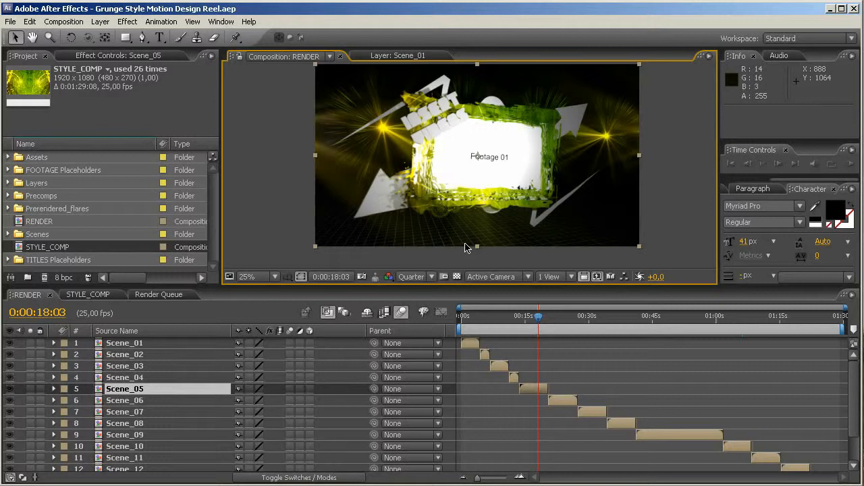
{"action": "mouse_move", "coordinate": [461, 196]}
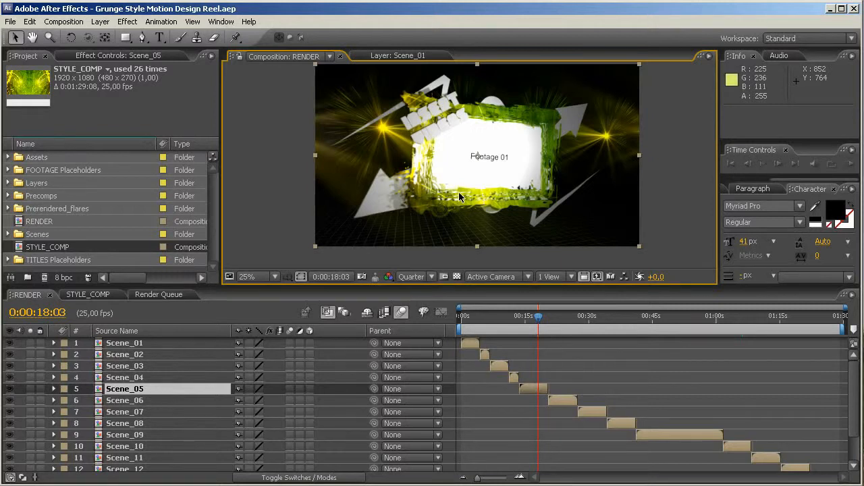
{"action": "mouse_move", "coordinate": [468, 190]}
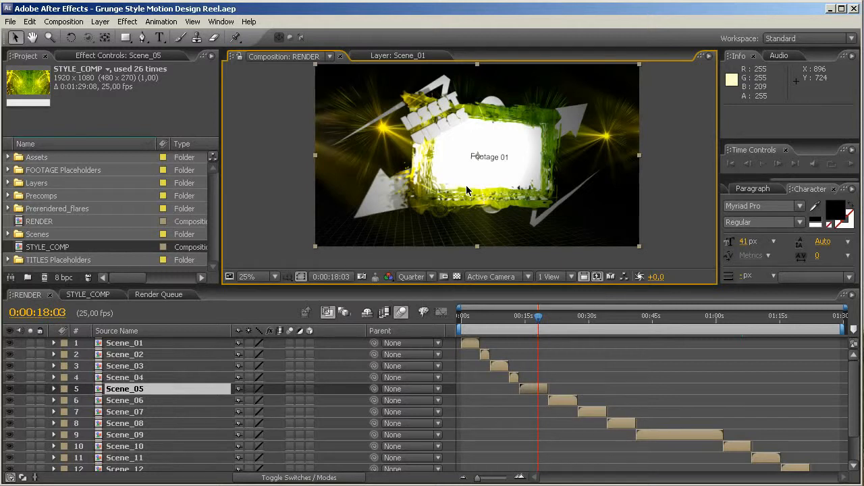
{"action": "mouse_move", "coordinate": [113, 316]}
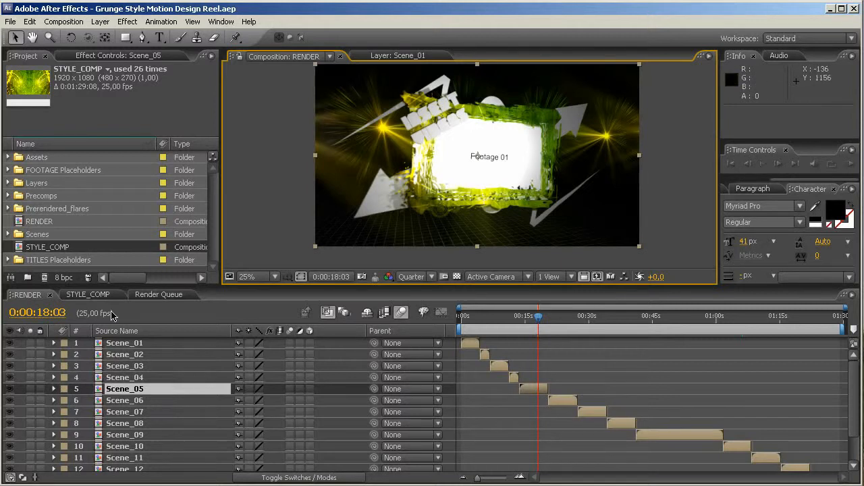
{"action": "mouse_move", "coordinate": [80, 272]}
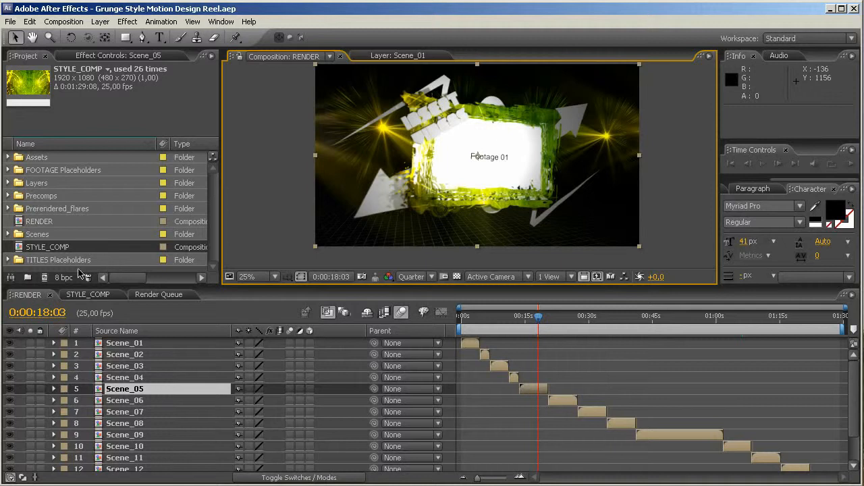
{"action": "mouse_move", "coordinate": [57, 265]}
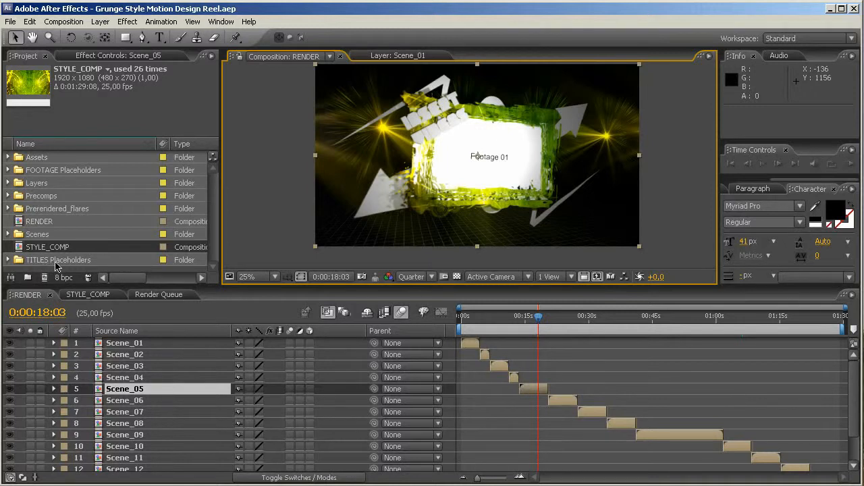
{"action": "mouse_move", "coordinate": [72, 177]}
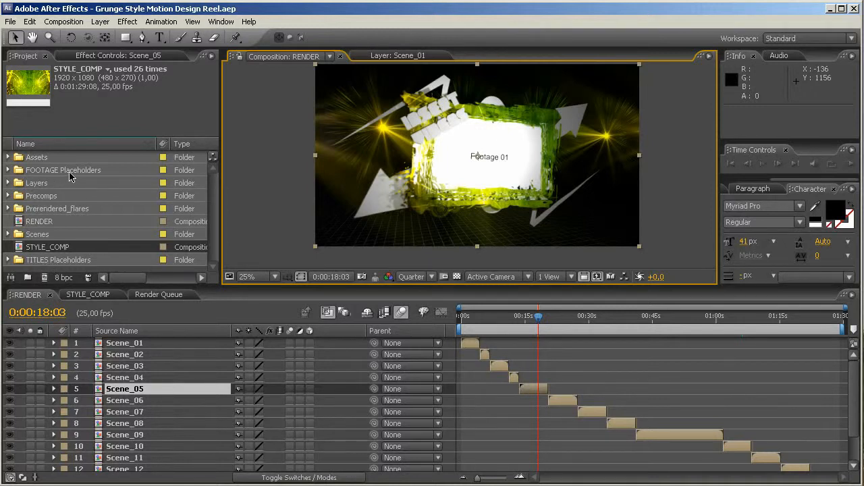
{"action": "mouse_move", "coordinate": [115, 208]}
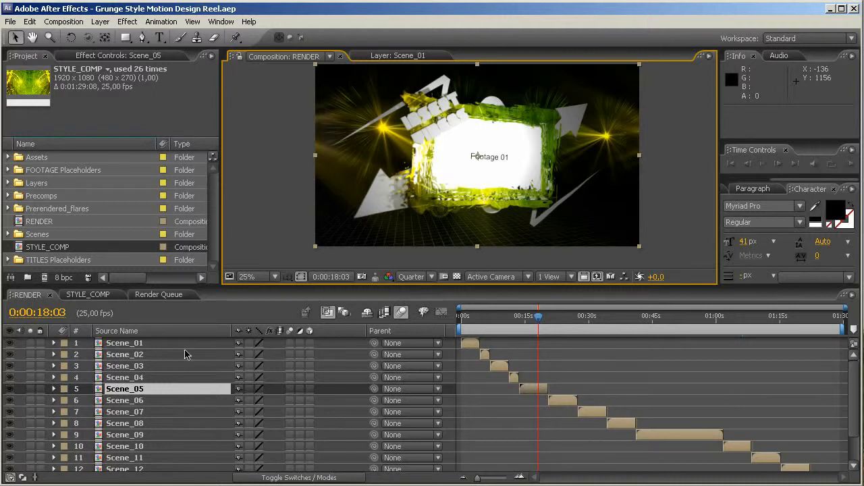
{"action": "mouse_move", "coordinate": [135, 346]}
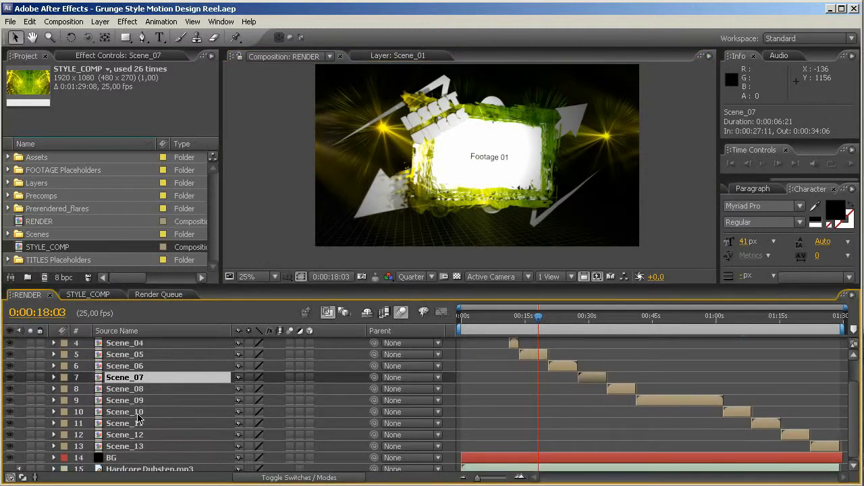
In STYLE_COMP, hide the Green layer and show Blue, then view the blue reel in RENDER
{"action": "scroll", "scroll_direction": "up", "scroll_amount": 3}
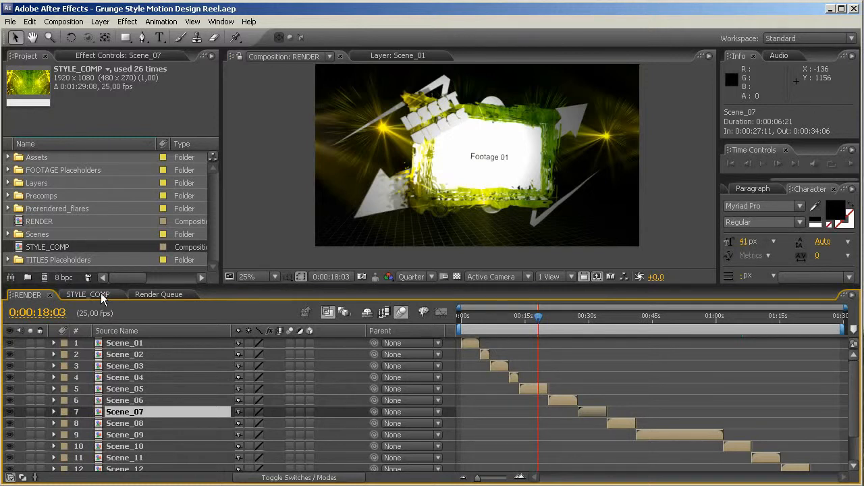
{"action": "left_click", "coordinate": [87, 295]}
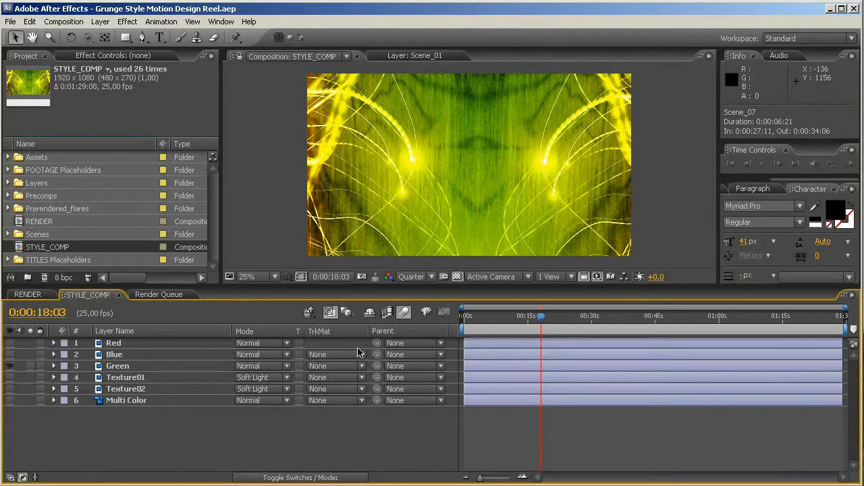
{"action": "mouse_move", "coordinate": [394, 347]}
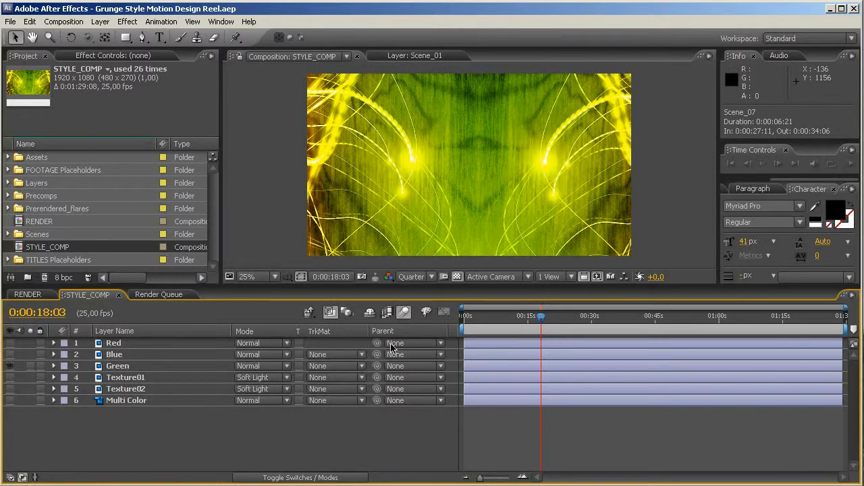
{"action": "mouse_move", "coordinate": [520, 324]}
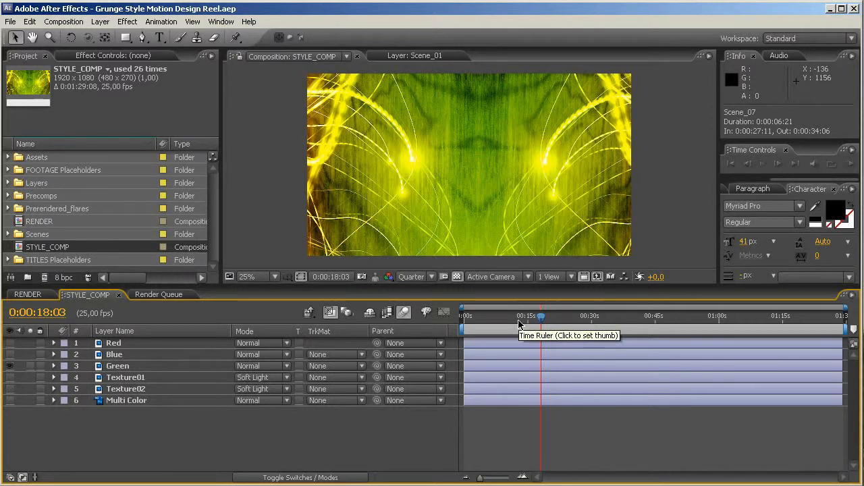
{"action": "mouse_move", "coordinate": [526, 331]}
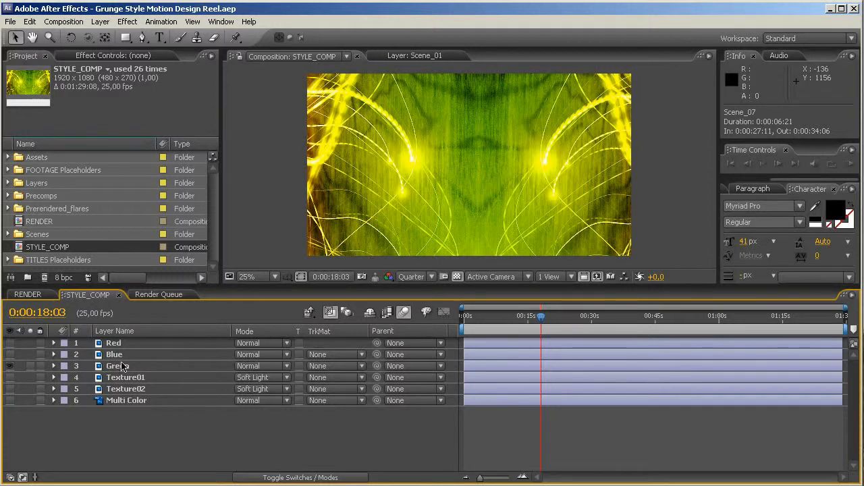
{"action": "left_click", "coordinate": [116, 366]}
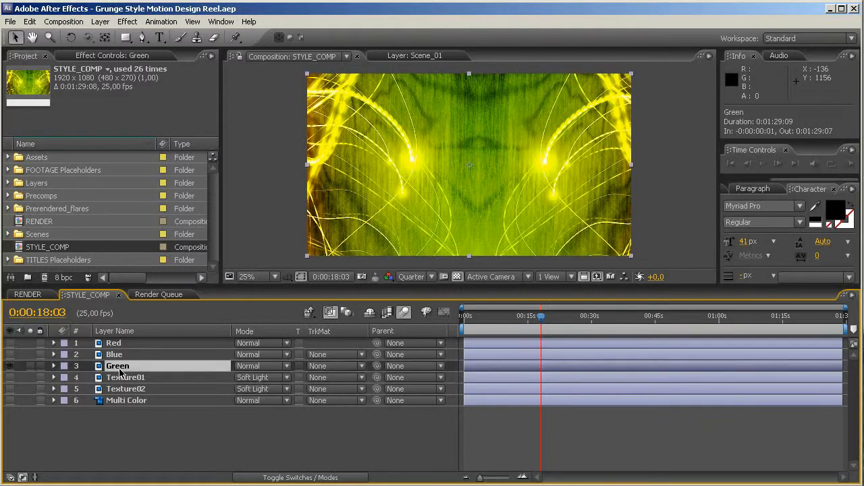
{"action": "left_click", "coordinate": [9, 365]}
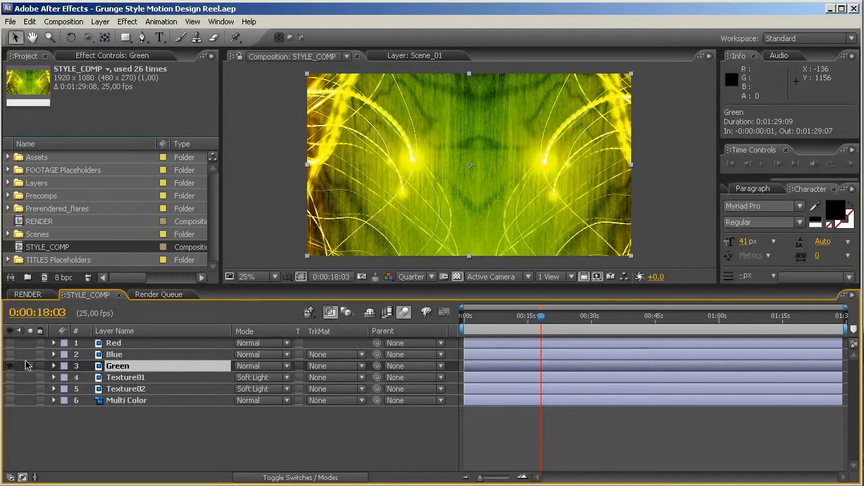
{"action": "left_click", "coordinate": [10, 366]}
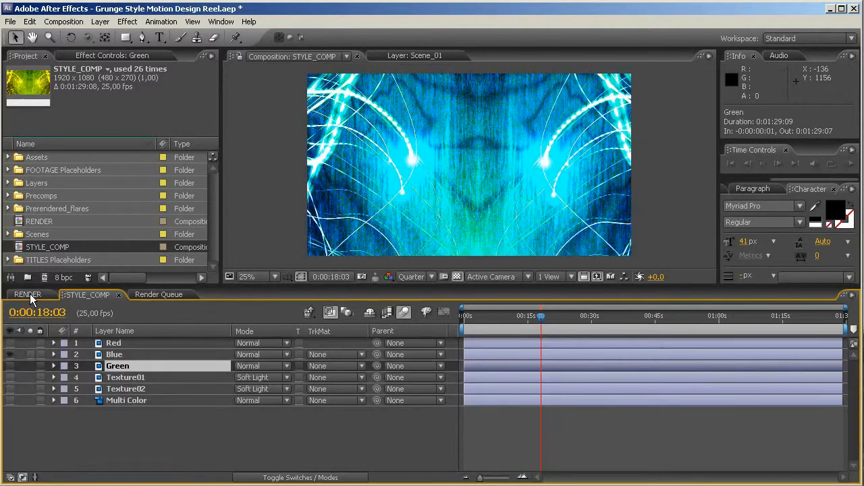
{"action": "left_click", "coordinate": [28, 294]}
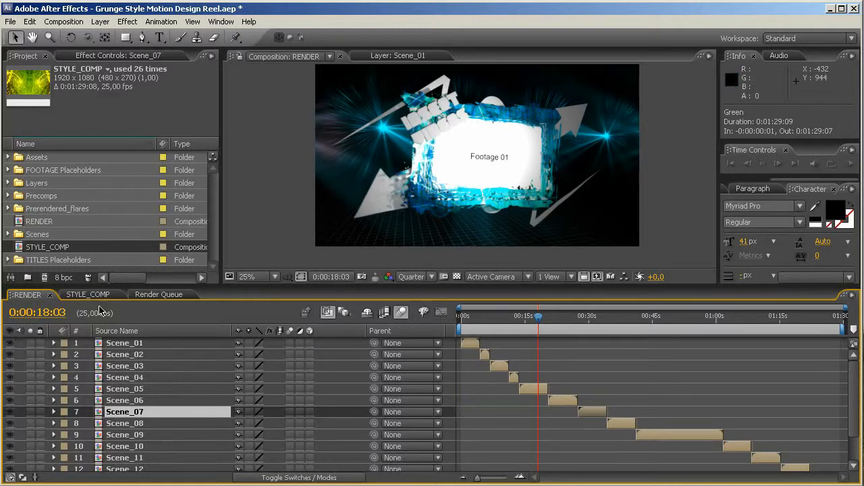
Switch STYLE_COMP's colour style from Blue to Red and preview the red look in RENDER
{"action": "left_click", "coordinate": [88, 295]}
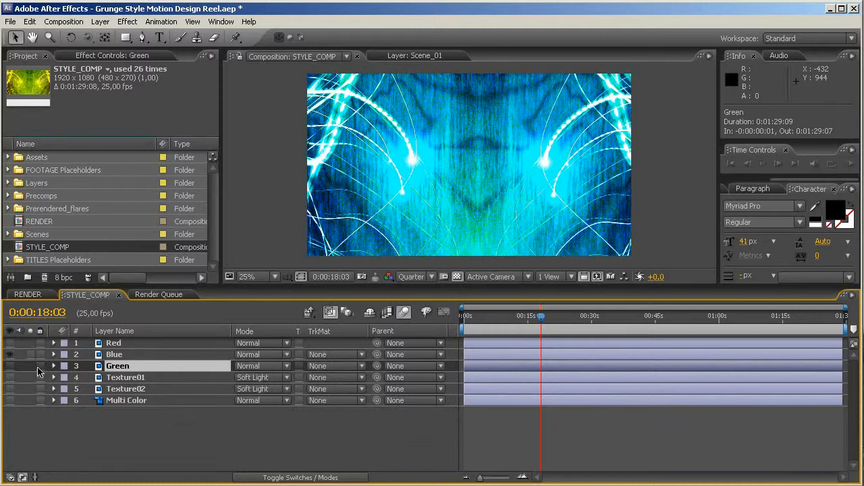
{"action": "left_click", "coordinate": [10, 366]}
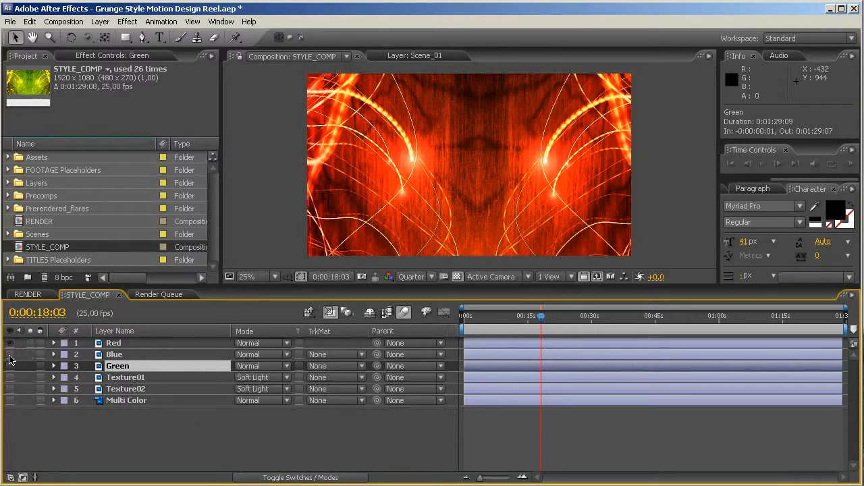
{"action": "left_click", "coordinate": [27, 294]}
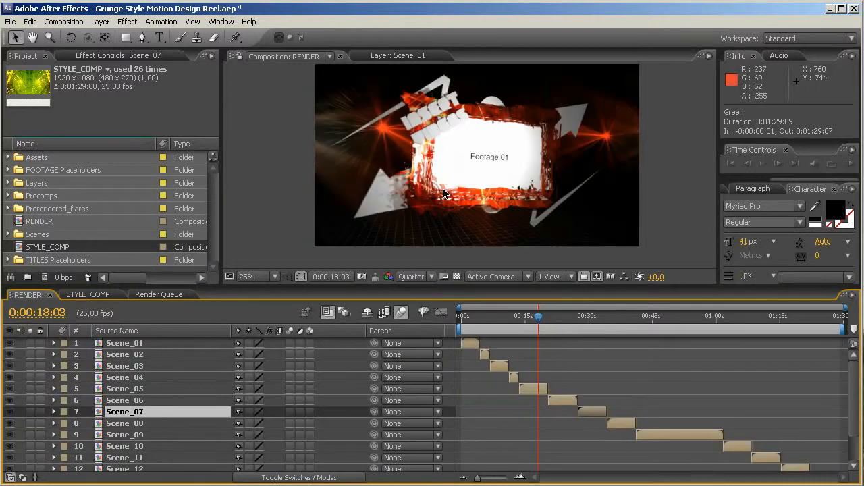
Hide the Red layer, enable Multi Color, and check the pink-and-blue look in RENDER
{"action": "left_click", "coordinate": [87, 295]}
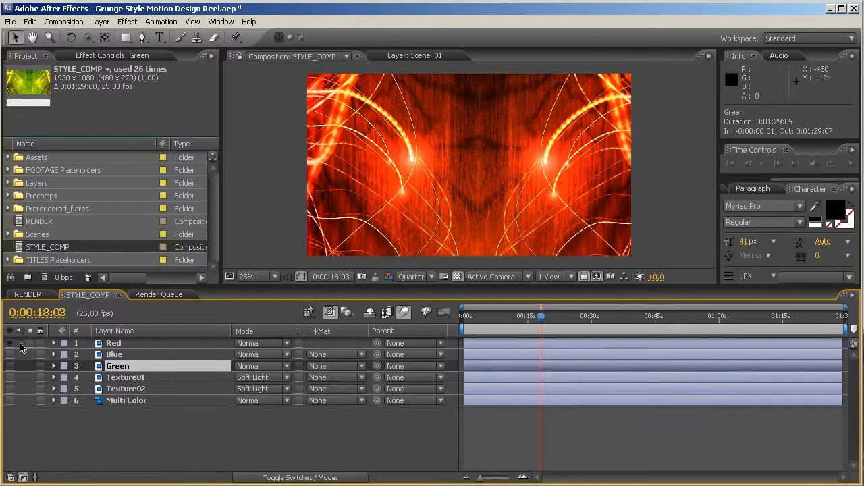
{"action": "left_click", "coordinate": [10, 342]}
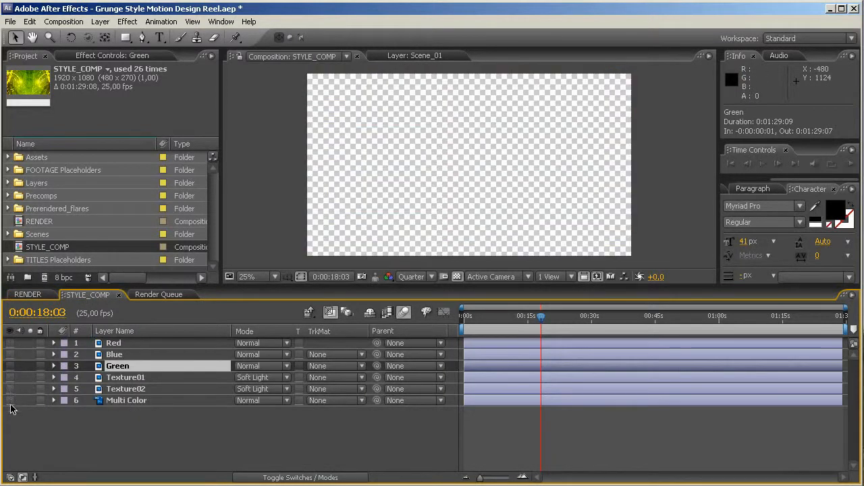
{"action": "left_click", "coordinate": [9, 400]}
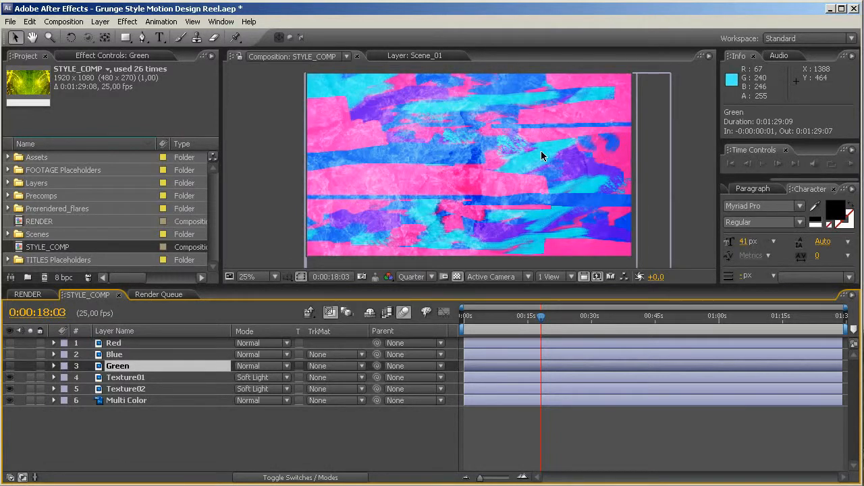
{"action": "left_click", "coordinate": [27, 295]}
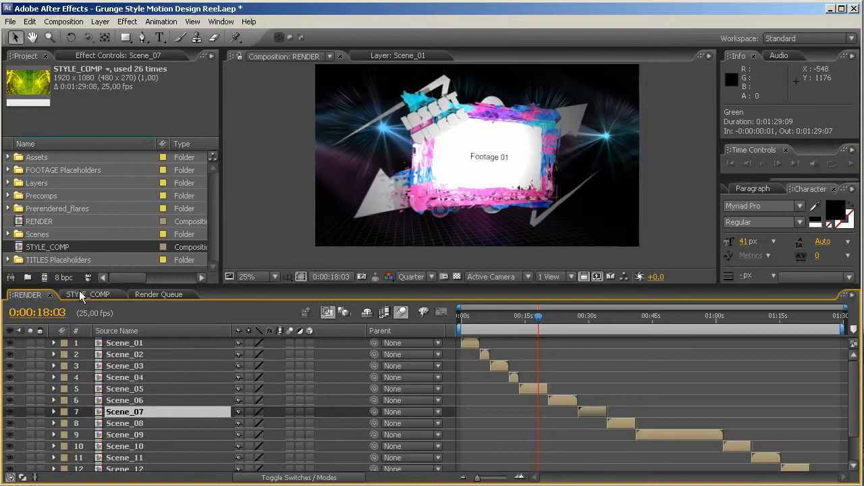
Switch between STYLE_COMP and RENDER, ending on STYLE_COMP's colour and texture layers
{"action": "left_click", "coordinate": [88, 294]}
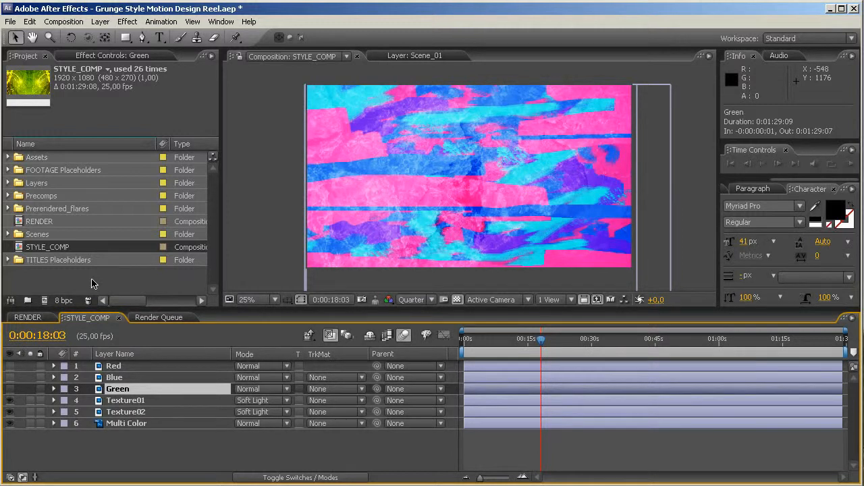
{"action": "mouse_move", "coordinate": [424, 338]}
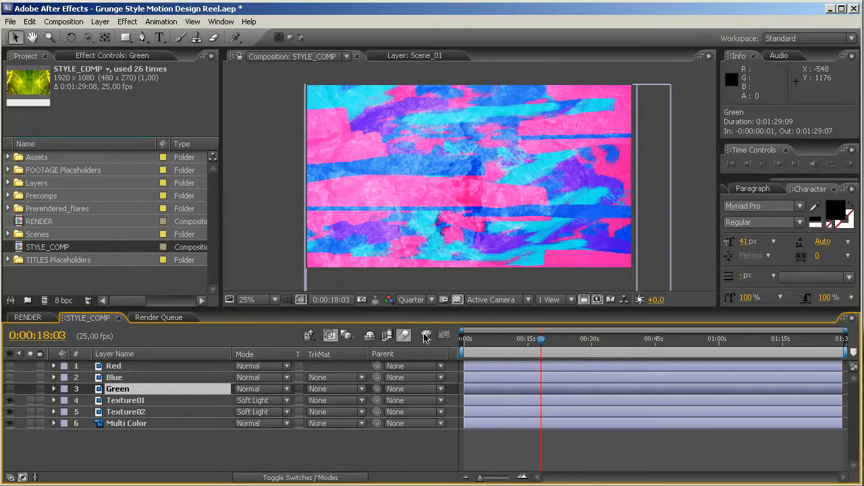
{"action": "left_click", "coordinate": [27, 318]}
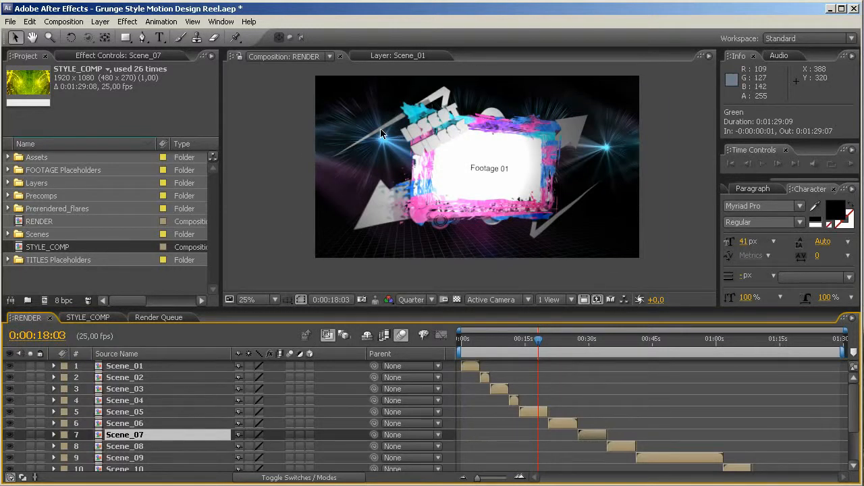
{"action": "mouse_move", "coordinate": [348, 167]}
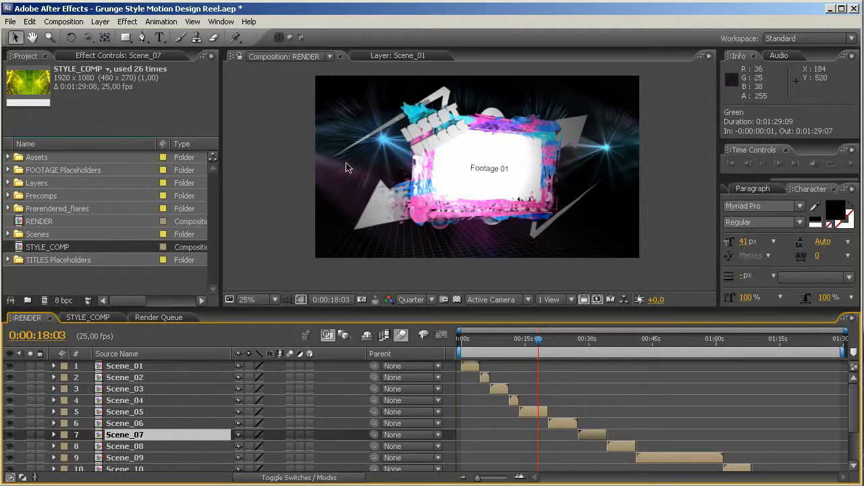
{"action": "mouse_move", "coordinate": [280, 192]}
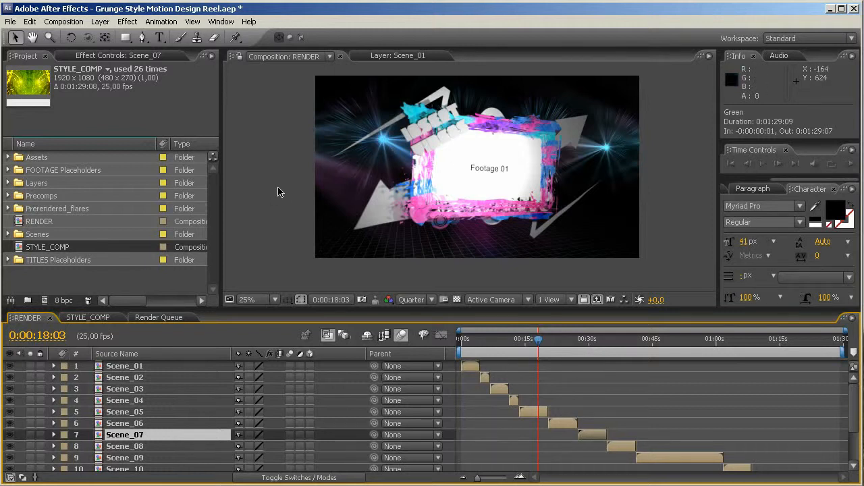
{"action": "left_click", "coordinate": [88, 317]}
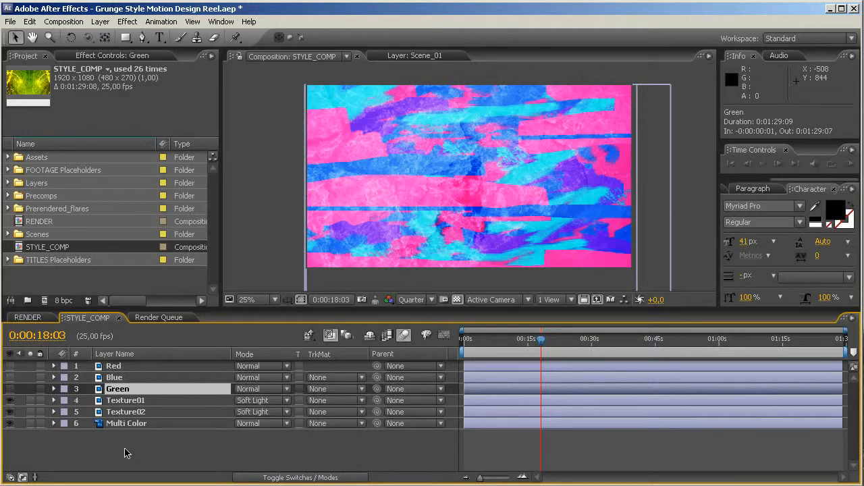
{"action": "mouse_move", "coordinate": [124, 336]}
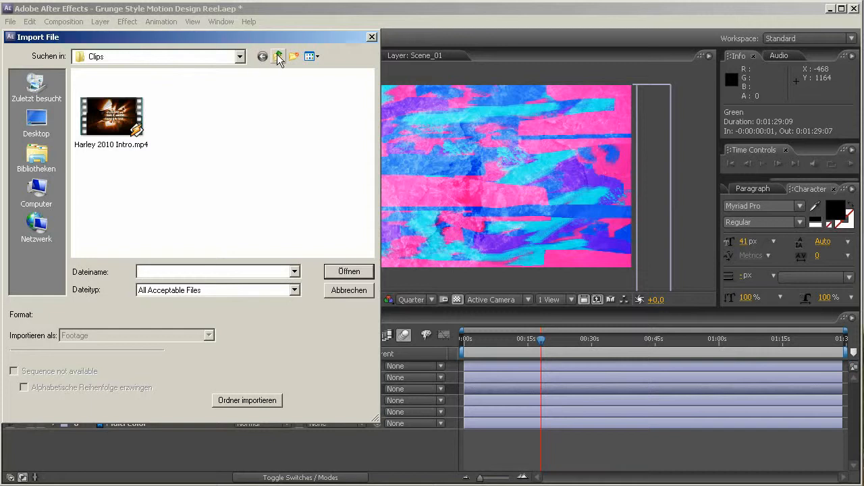
{"action": "mouse_move", "coordinate": [36, 192]}
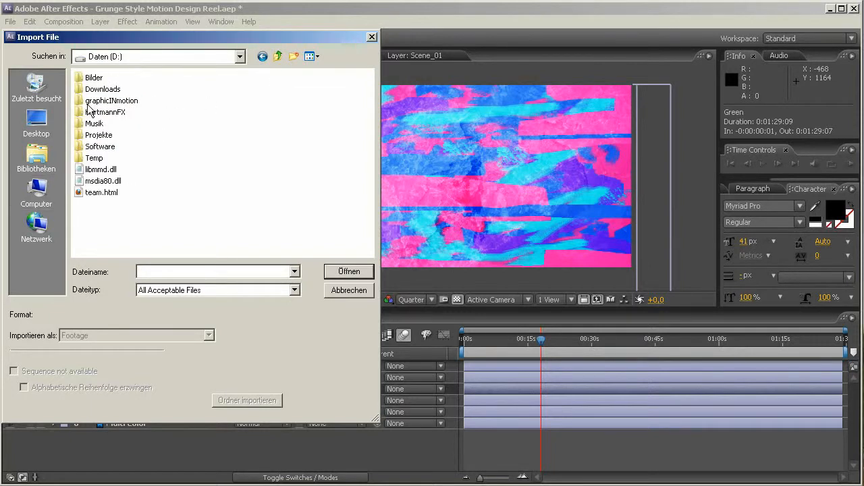
Import the red abstract-balls wallpaper from the BGs folder on the data drive
{"action": "double_click", "coordinate": [99, 134]}
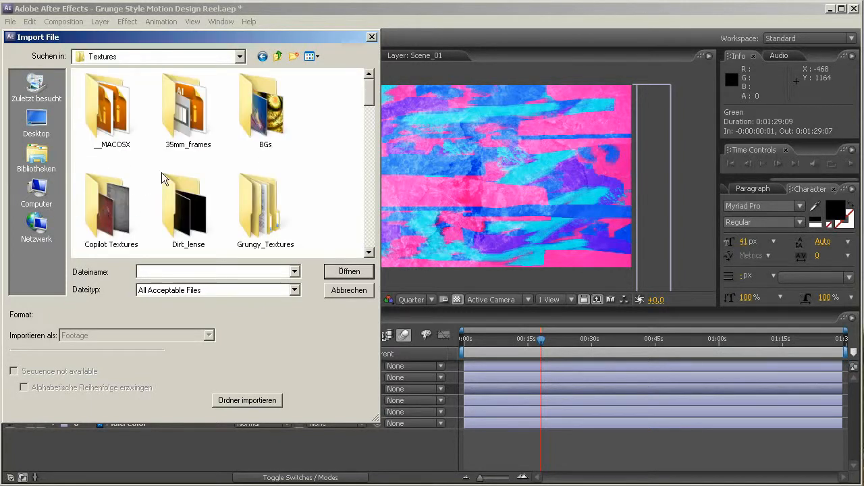
{"action": "double_click", "coordinate": [265, 112]}
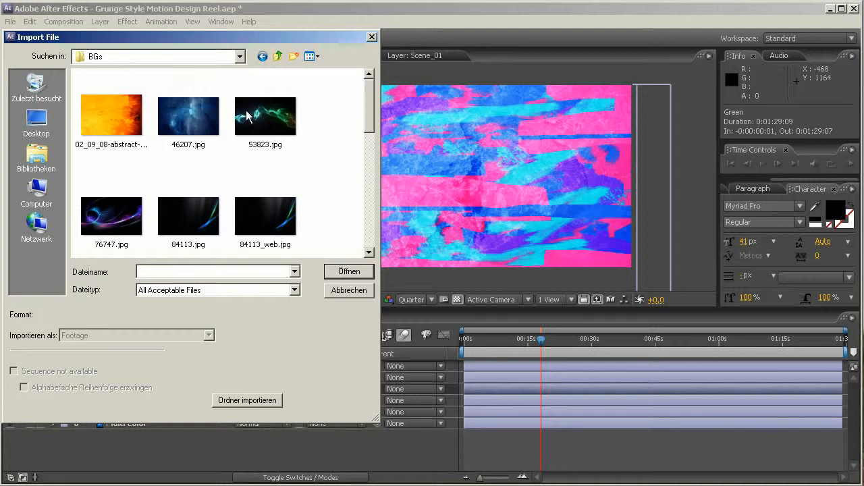
{"action": "scroll", "scroll_direction": "up", "scroll_amount": 3}
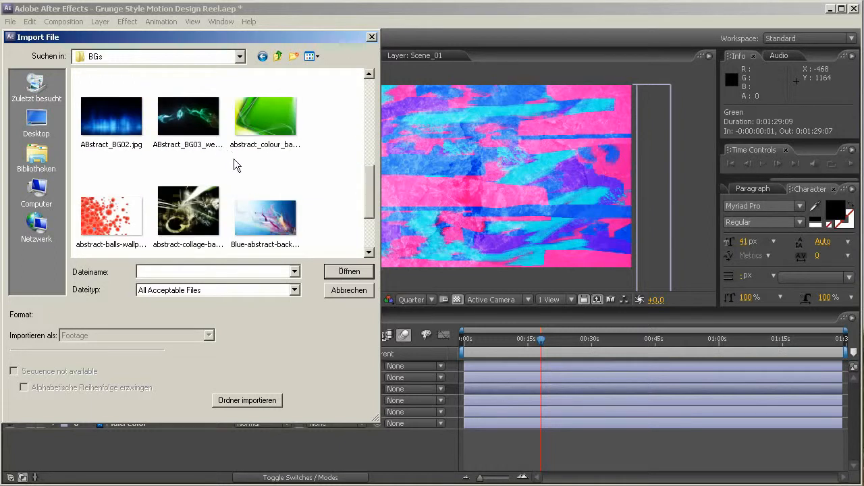
{"action": "scroll", "scroll_direction": "down", "scroll_amount": 3}
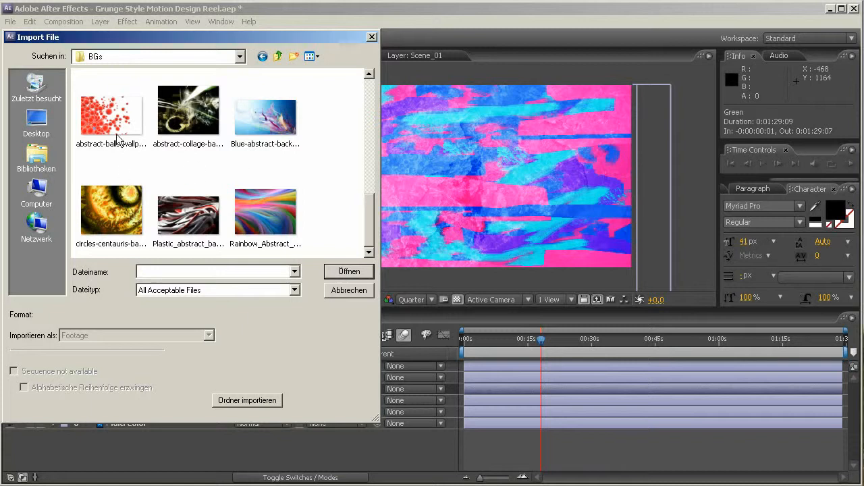
{"action": "left_click", "coordinate": [348, 270]}
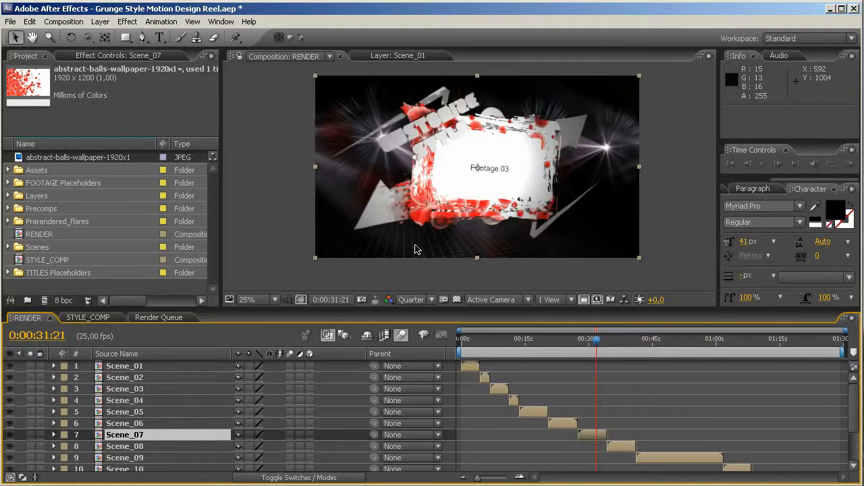
{"action": "mouse_move", "coordinate": [452, 189]}
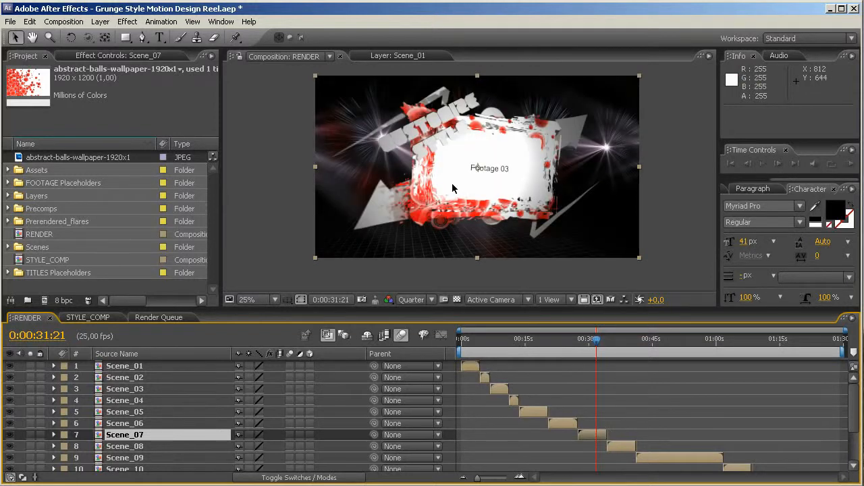
Apply the Mosaic effect to the wallpaper in STYLE_COMP and set its Horizontal Blocks
{"action": "left_click", "coordinate": [88, 317]}
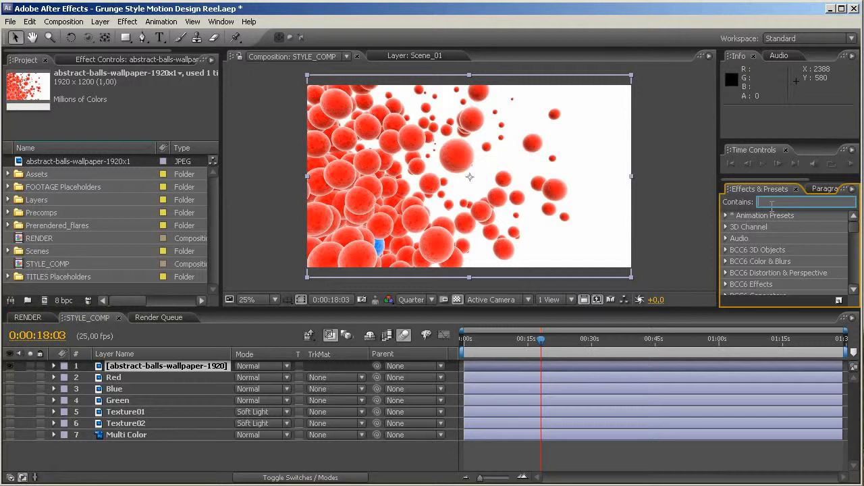
{"action": "type", "text": "mosaic"}
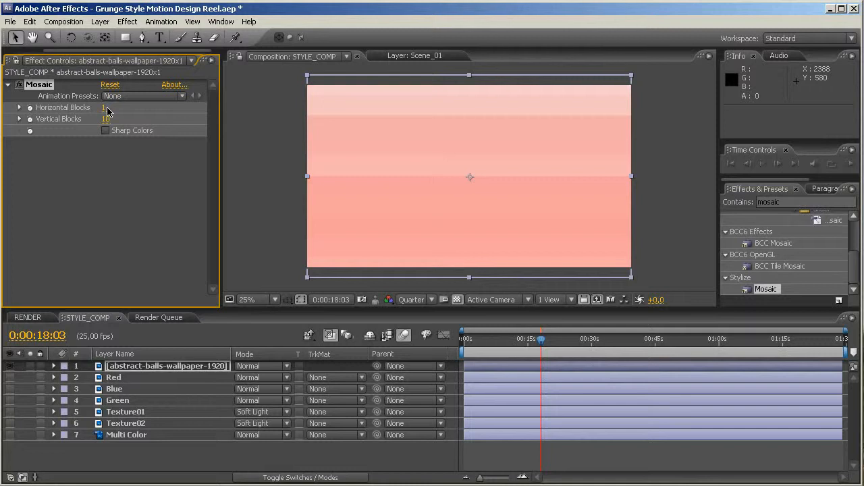
{"action": "left_click", "coordinate": [106, 130]}
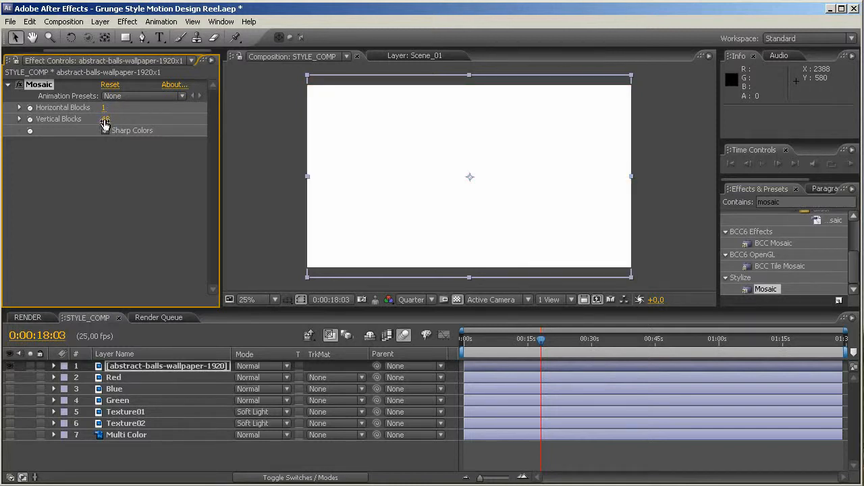
Set Mosaic to 1 vertical block, add a tilted, phase-shifted Wave Warp, and preview RENDER
{"action": "left_click", "coordinate": [105, 130]}
{"action": "type", "text": "war"}
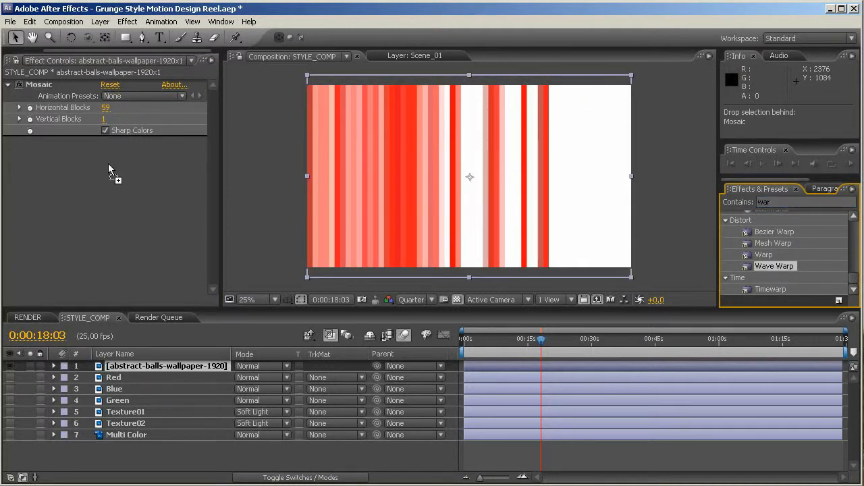
{"action": "double_click", "coordinate": [775, 265]}
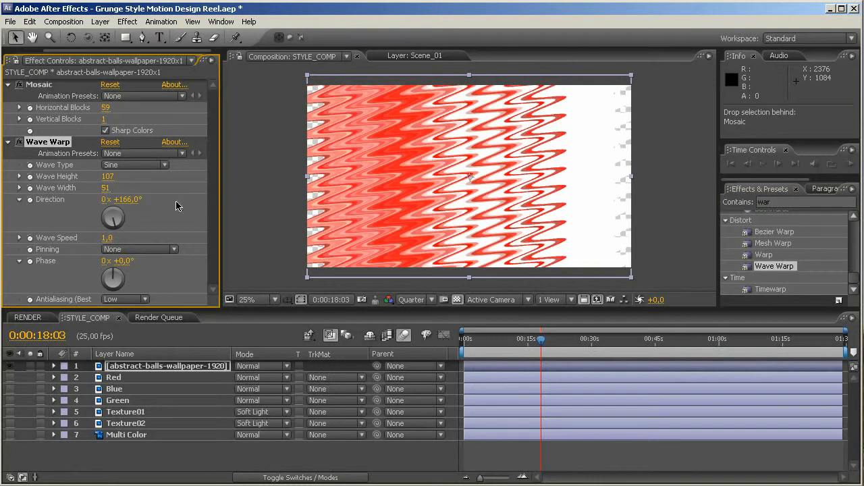
{"action": "mouse_move", "coordinate": [181, 249]}
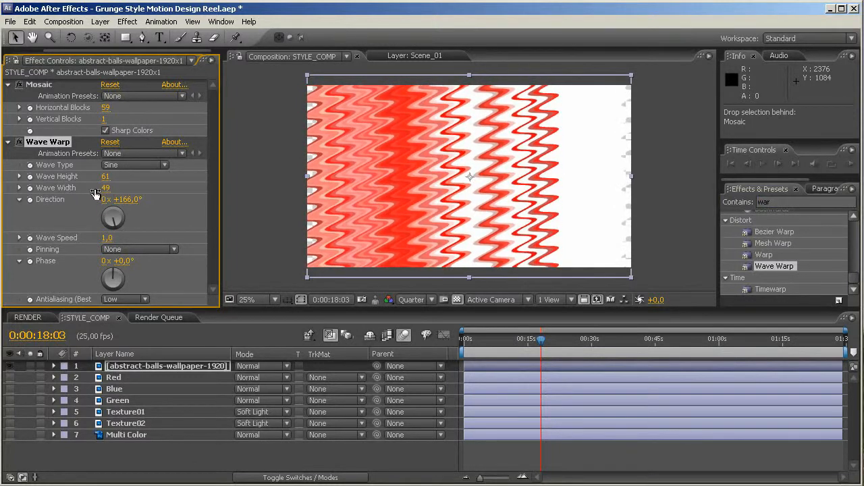
{"action": "left_click_drag", "start_coordinate": [113, 216], "coordinate": [116, 220]}
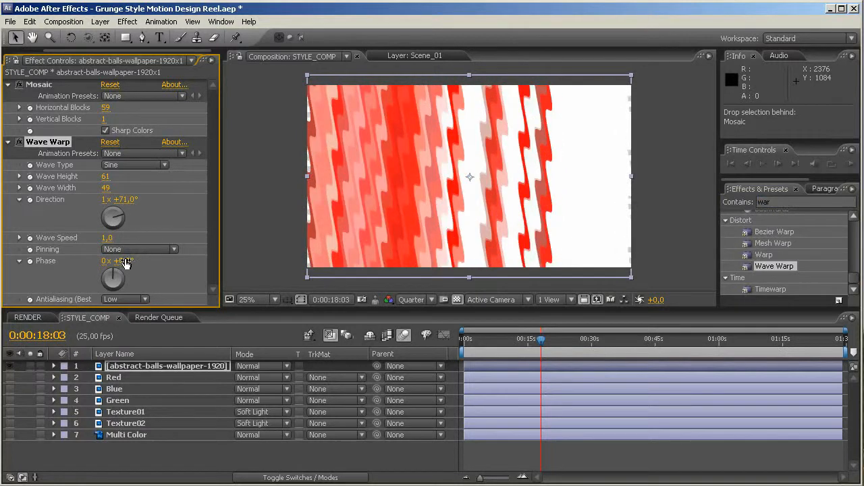
{"action": "left_click_drag", "start_coordinate": [118, 260], "coordinate": [222, 280]}
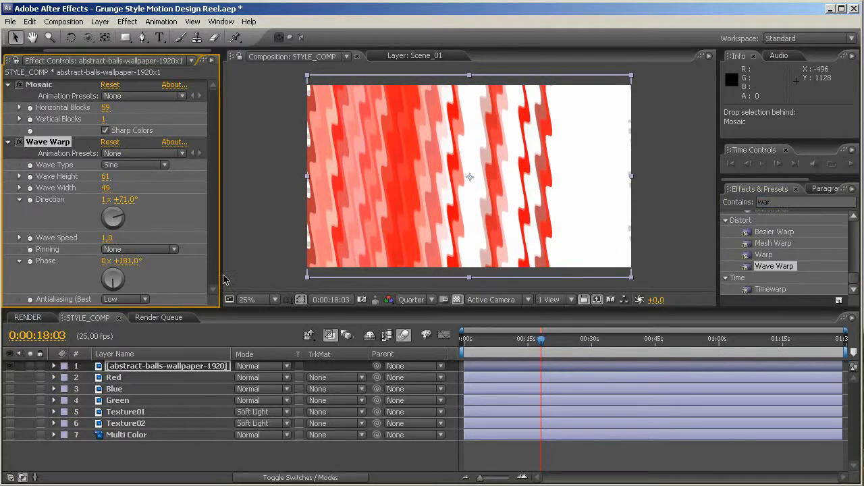
{"action": "left_click", "coordinate": [27, 317]}
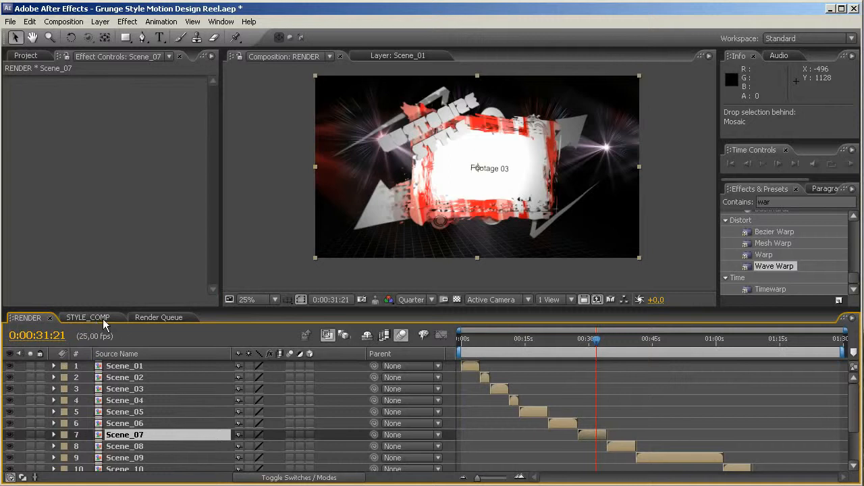
{"action": "mouse_move", "coordinate": [476, 208]}
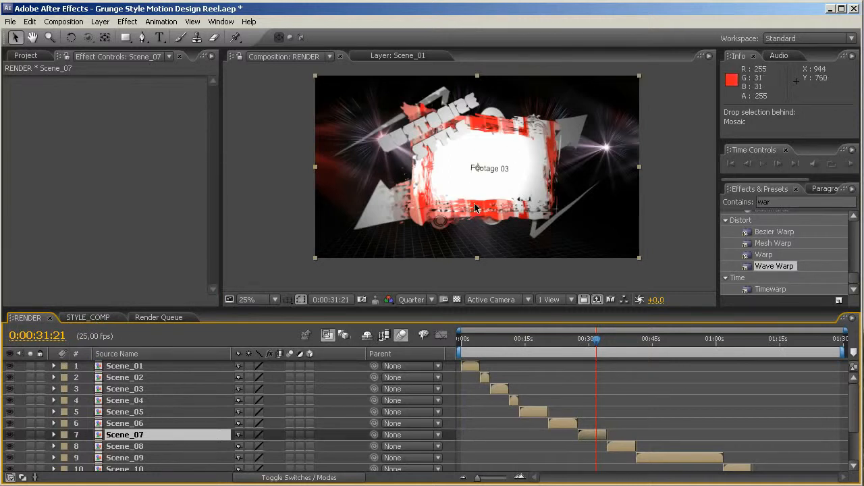
Remove the abstract-balls wallpaper layer from STYLE_COMP and view the green-yellow reel in RENDER
{"action": "left_click", "coordinate": [88, 317]}
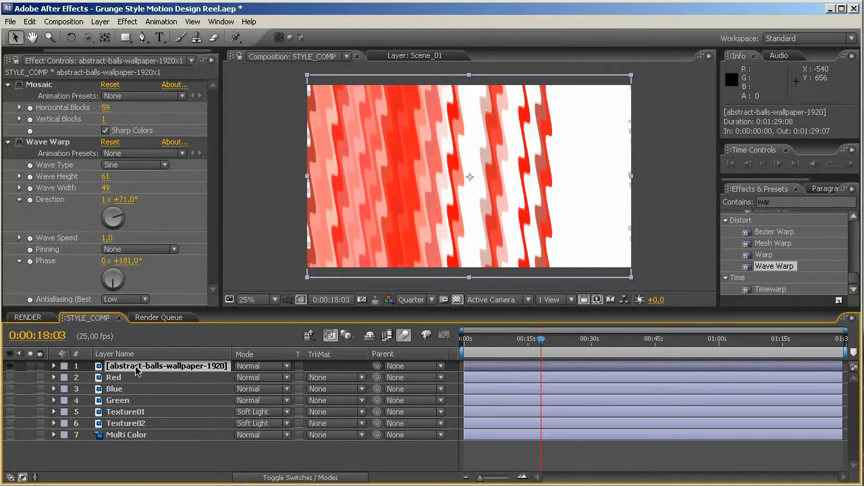
{"action": "left_click", "coordinate": [166, 366]}
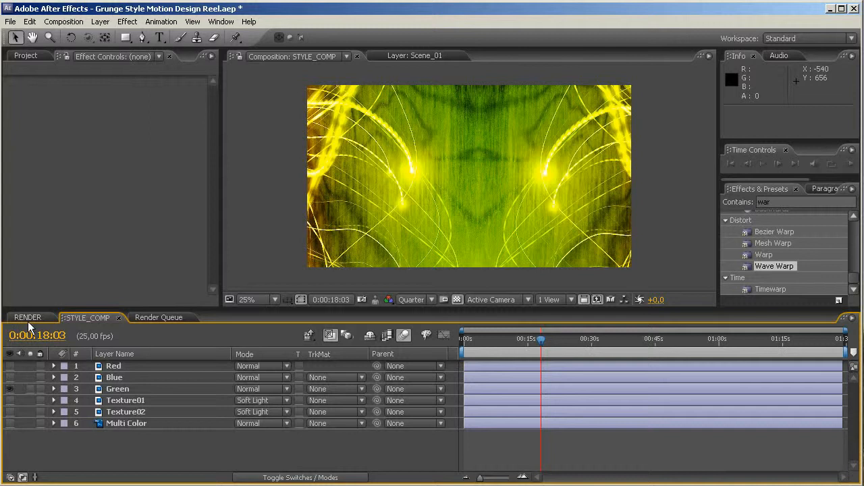
{"action": "left_click", "coordinate": [27, 318]}
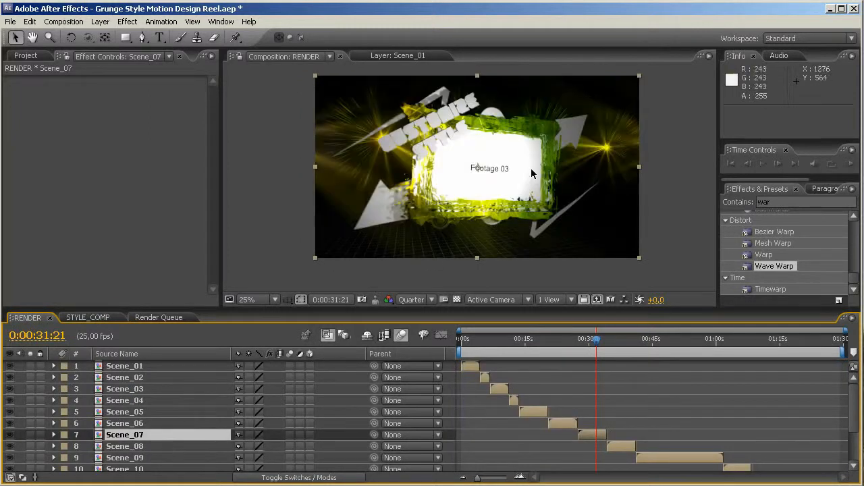
{"action": "mouse_move", "coordinate": [563, 204]}
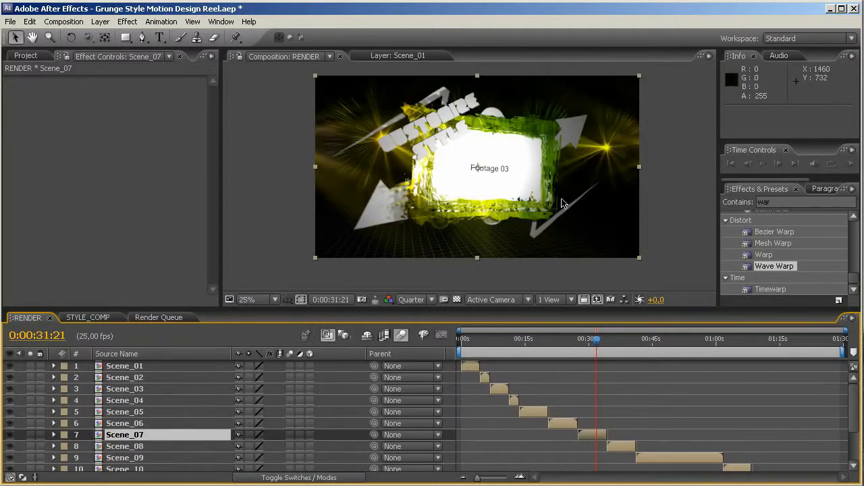
{"action": "mouse_move", "coordinate": [115, 90]}
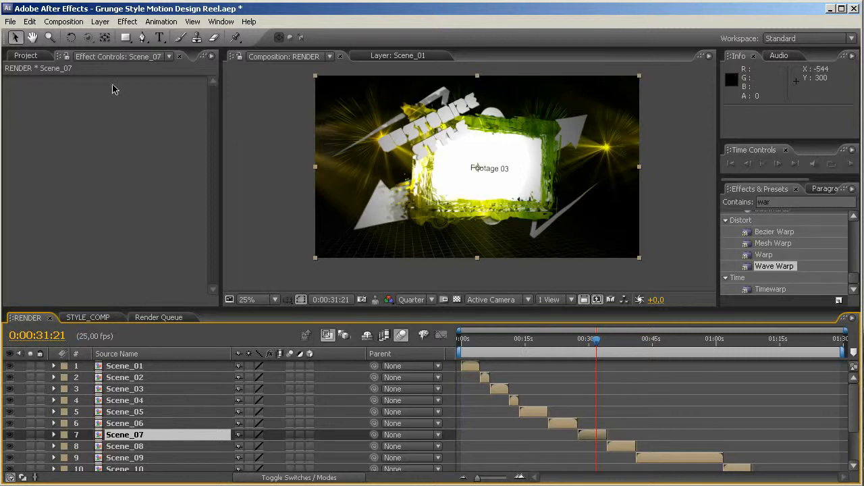
{"action": "left_click", "coordinate": [25, 56]}
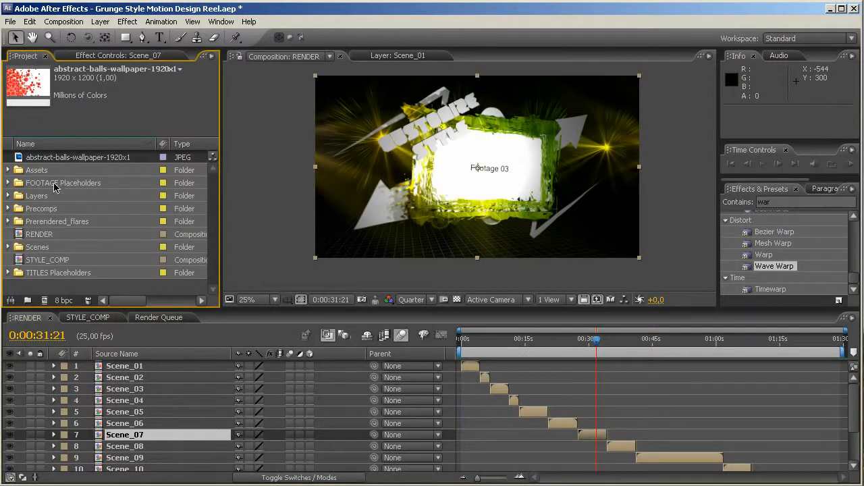
{"action": "mouse_move", "coordinate": [46, 234]}
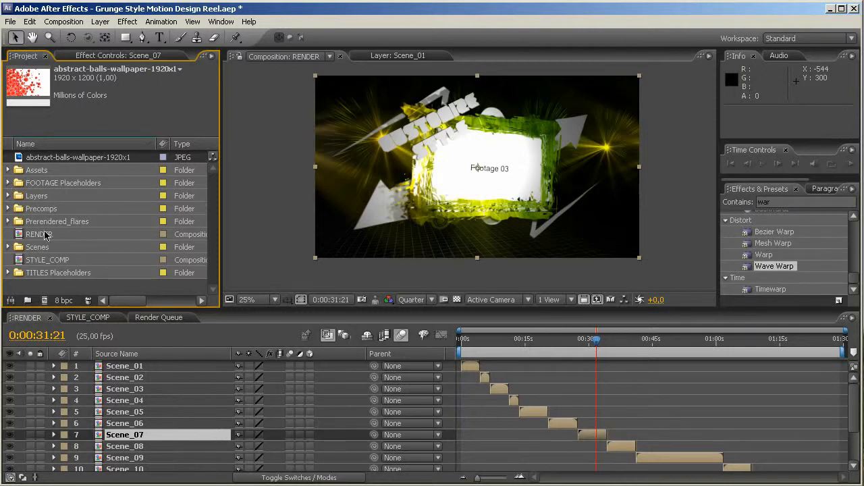
{"action": "mouse_move", "coordinate": [462, 112]}
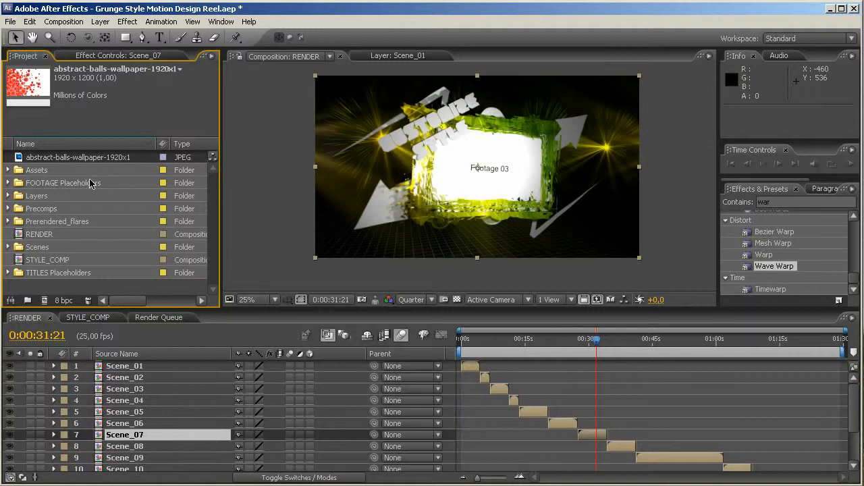
Expand FOOTAGE Placeholders and open the FOOTAGE_03_HERE composition
{"action": "left_click", "coordinate": [62, 182]}
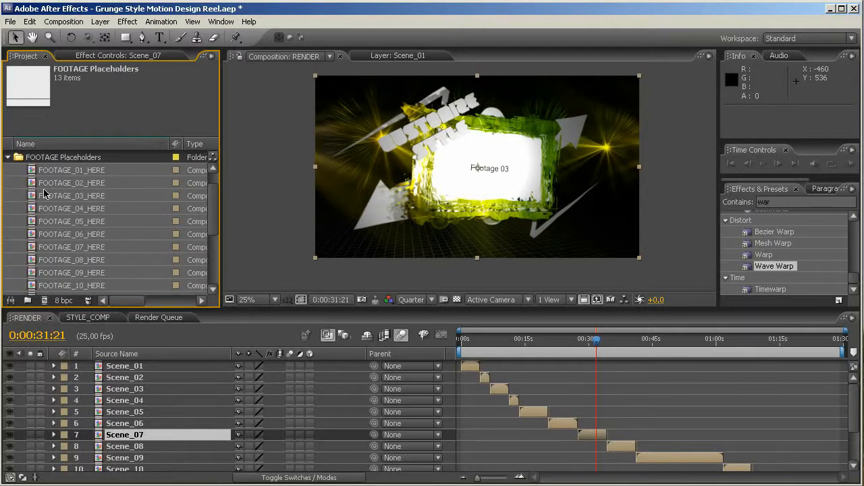
{"action": "left_click", "coordinate": [71, 195]}
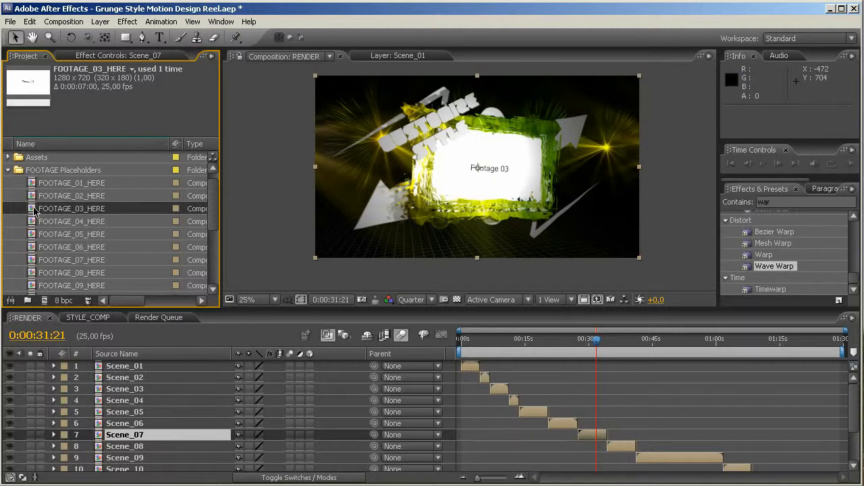
{"action": "double_click", "coordinate": [71, 208]}
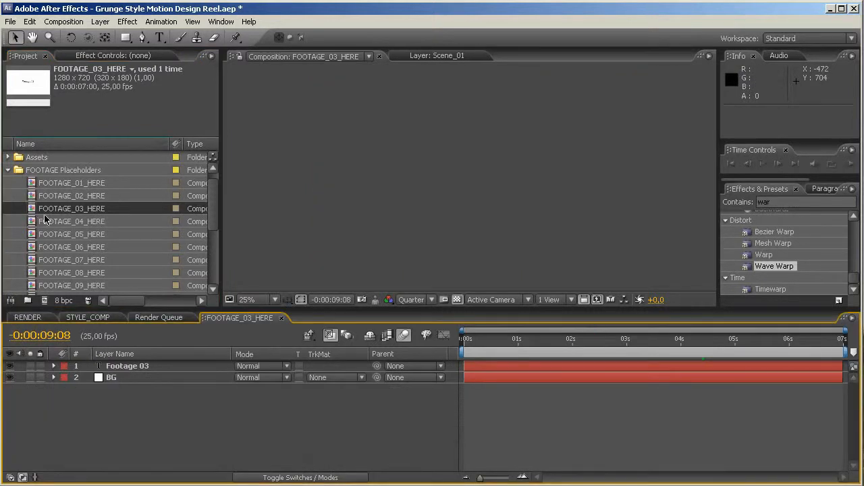
Collapse the FOOTAGE Placeholders folder and select the red-balls wallpaper image in the Project panel
{"action": "left_click", "coordinate": [581, 338]}
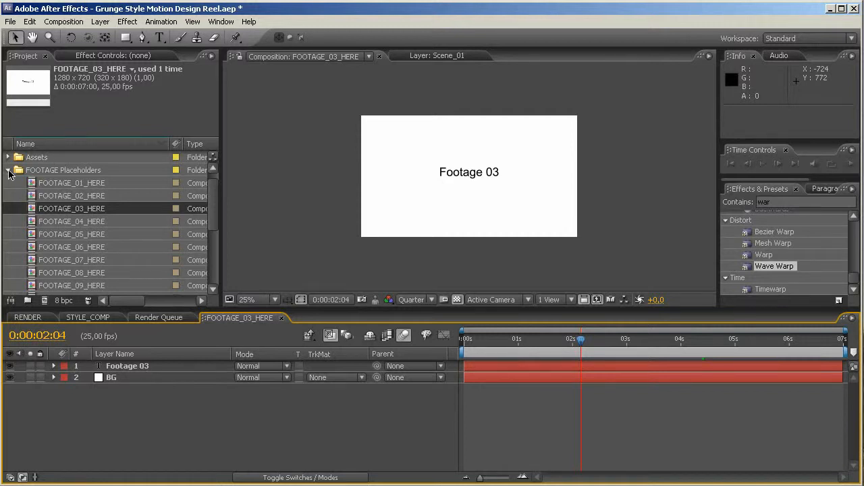
{"action": "left_click", "coordinate": [7, 170]}
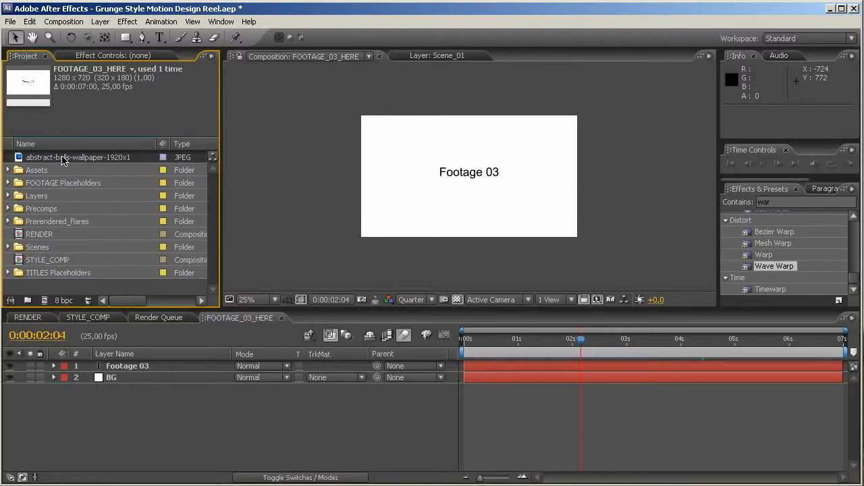
{"action": "left_click", "coordinate": [78, 156]}
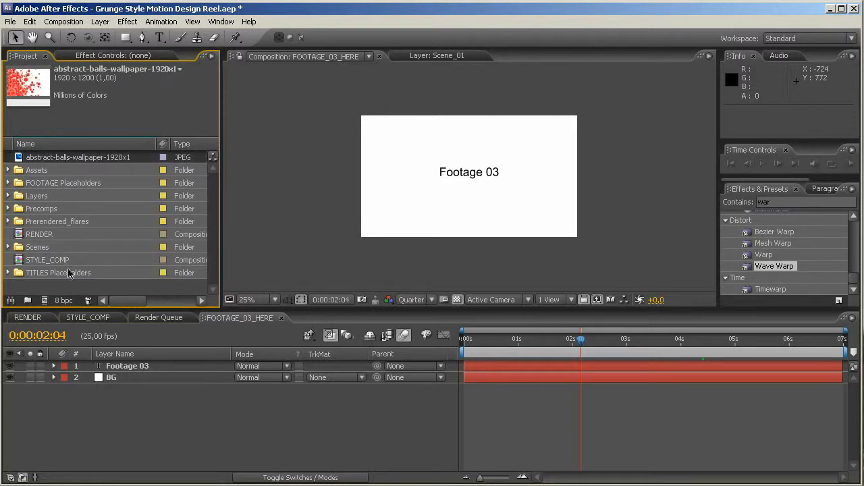
{"action": "mouse_move", "coordinate": [80, 292]}
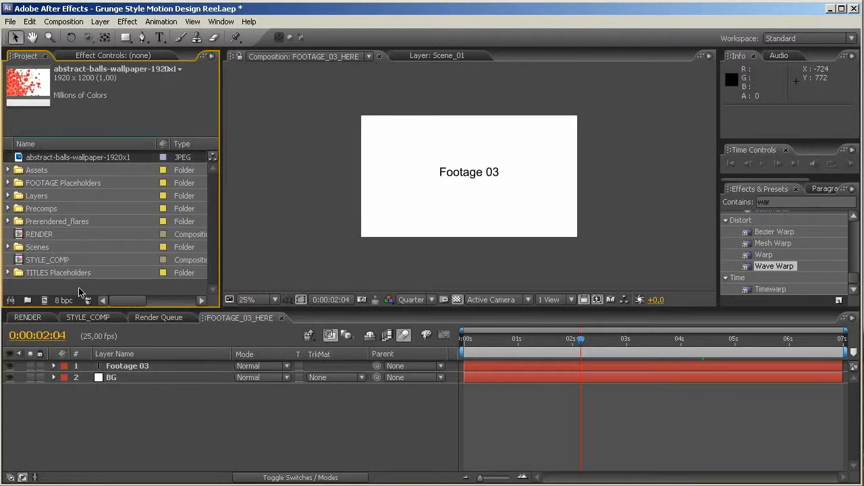
{"action": "mouse_move", "coordinate": [54, 300]}
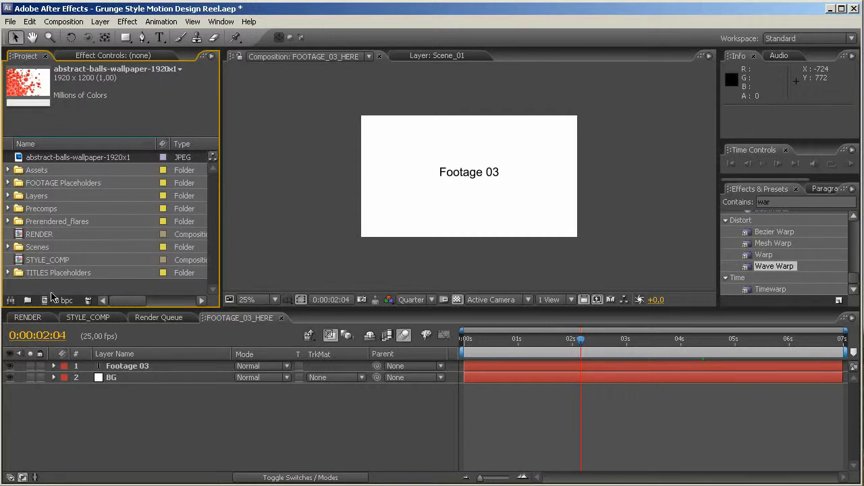
{"action": "mouse_move", "coordinate": [10, 22]}
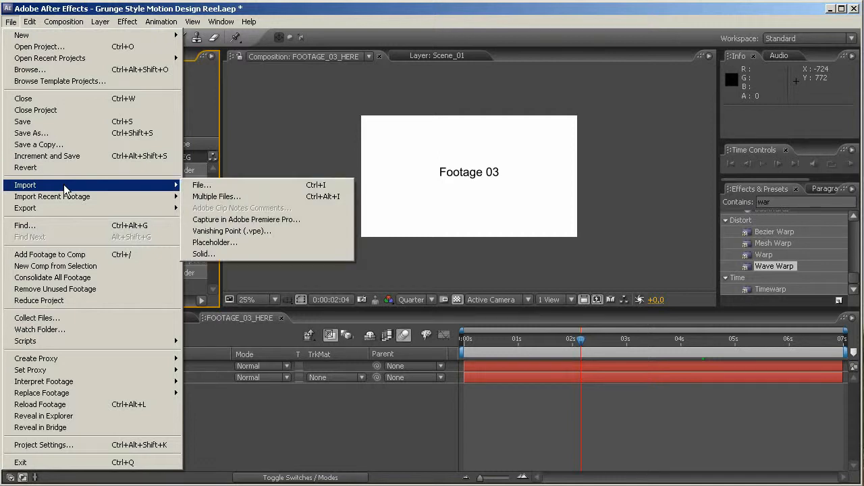
Browse to the 84113.jpg background image, then close the import window without importing
{"action": "left_click", "coordinate": [201, 185]}
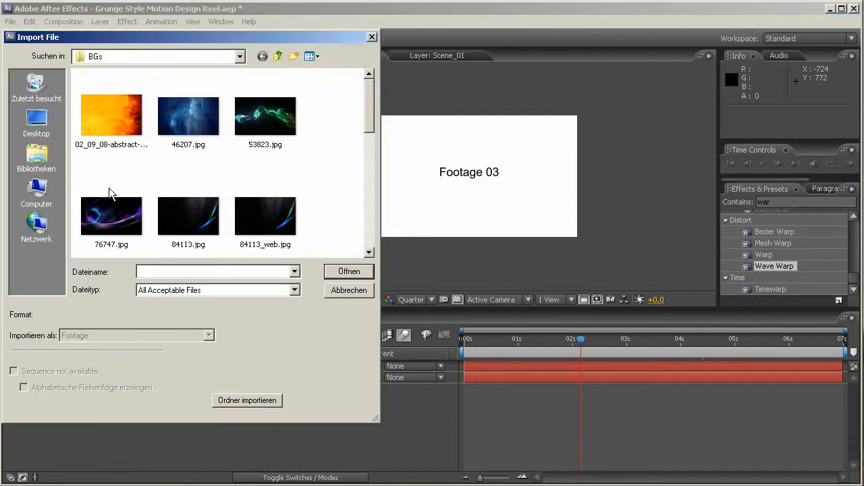
{"action": "left_click", "coordinate": [187, 112]}
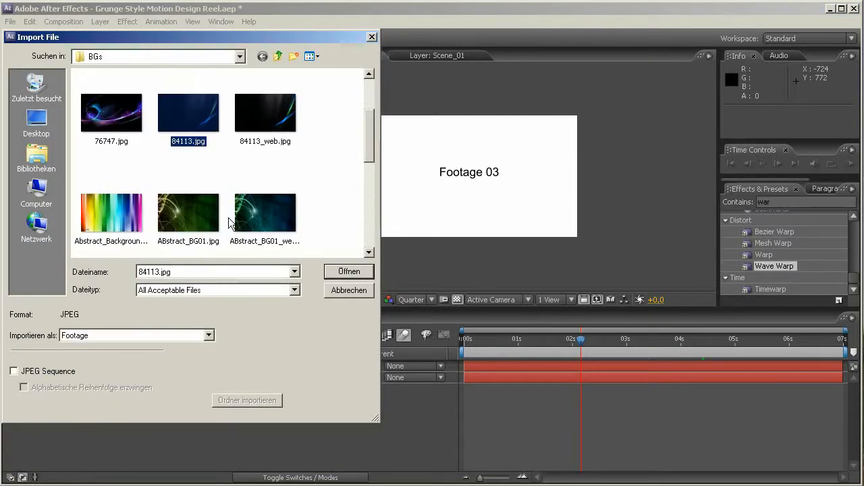
{"action": "left_click", "coordinate": [349, 271]}
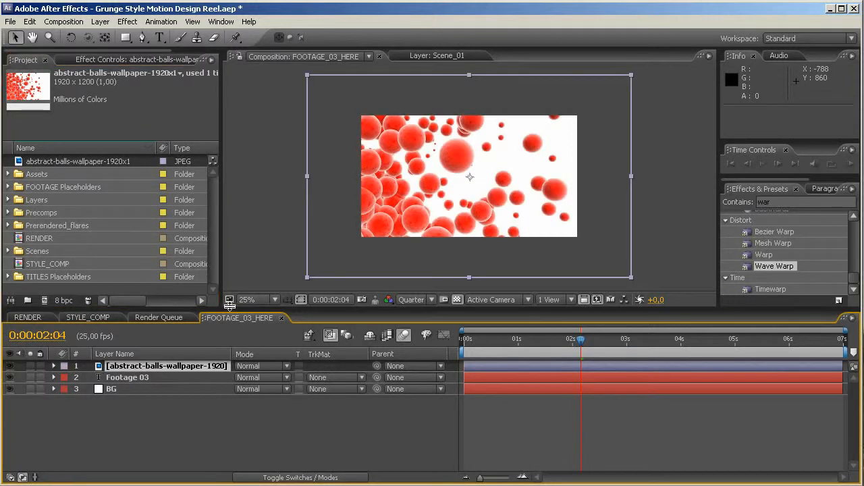
Shrink the red-balls wallpaper layer to 67% scale and view the result in RENDER
{"action": "left_click", "coordinate": [54, 365]}
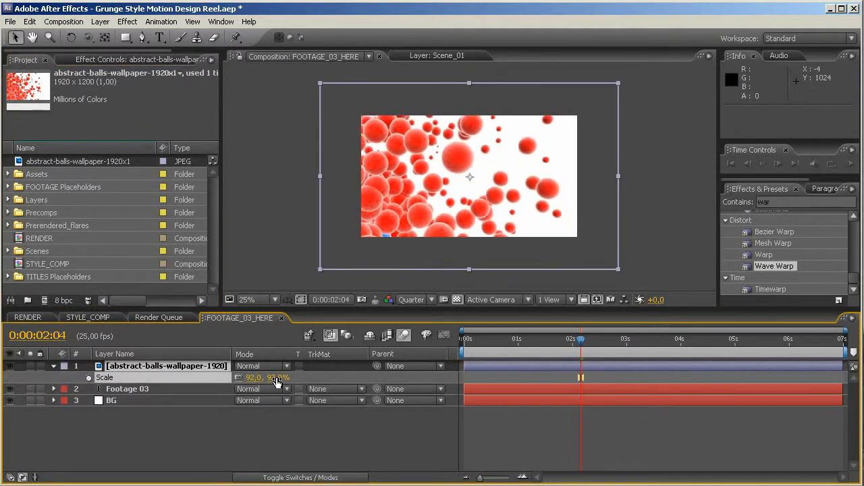
{"action": "left_click_drag", "start_coordinate": [277, 377], "coordinate": [260, 378]}
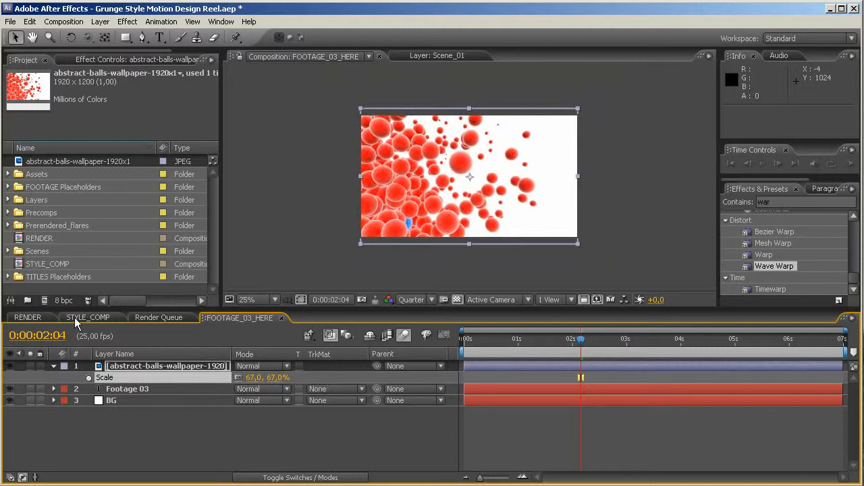
{"action": "left_click", "coordinate": [27, 317]}
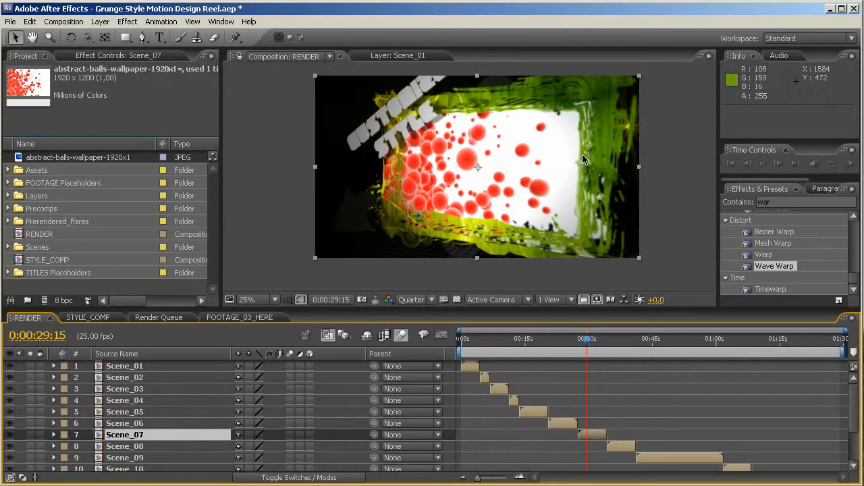
{"action": "mouse_move", "coordinate": [379, 135]}
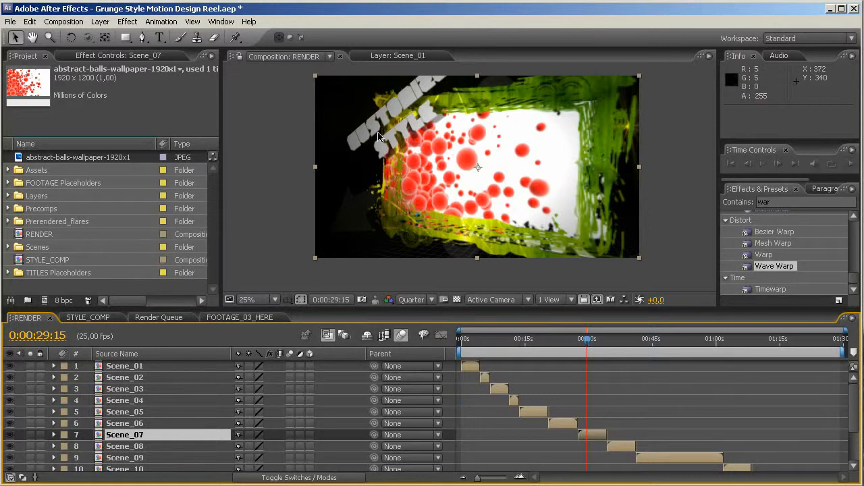
{"action": "mouse_move", "coordinate": [416, 106]}
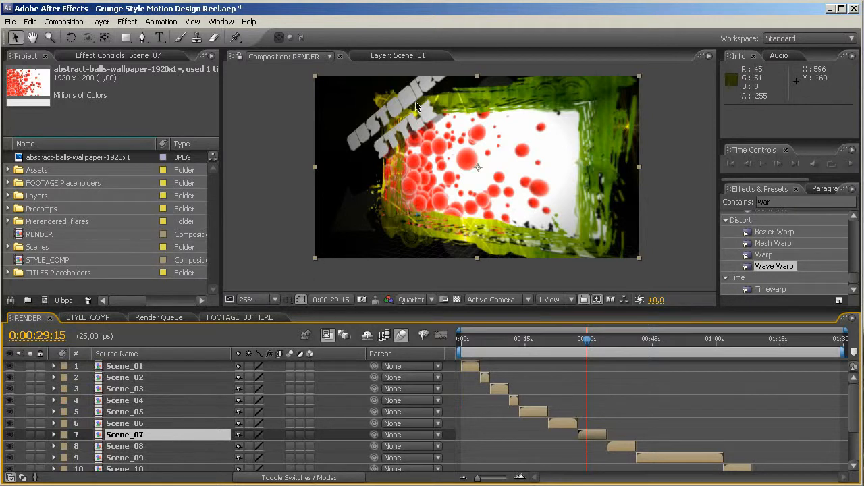
{"action": "mouse_move", "coordinate": [37, 279]}
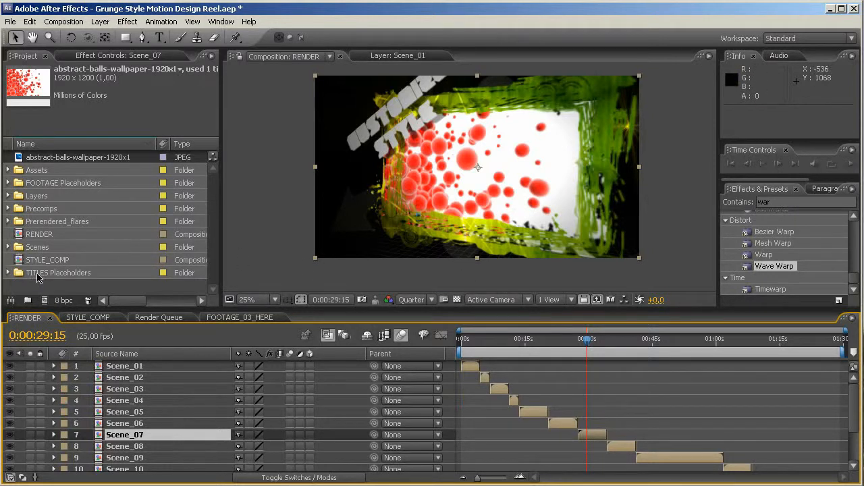
Open TITLE_Footage_03 from the TITLES Placeholders folder and append 'EASILY' to its title
{"action": "left_click", "coordinate": [59, 272]}
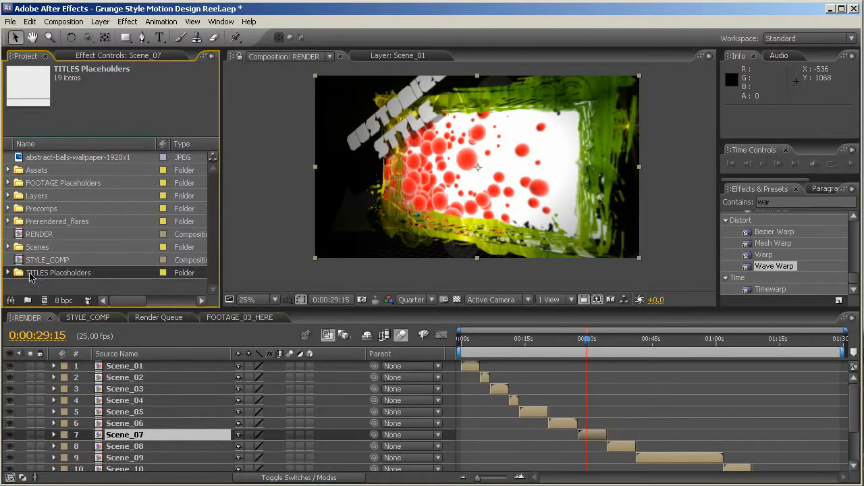
{"action": "left_click", "coordinate": [8, 272]}
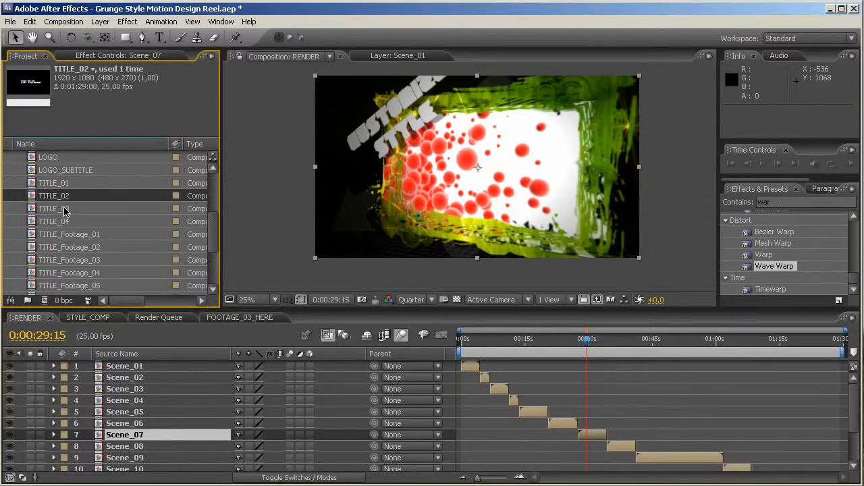
{"action": "mouse_move", "coordinate": [110, 248]}
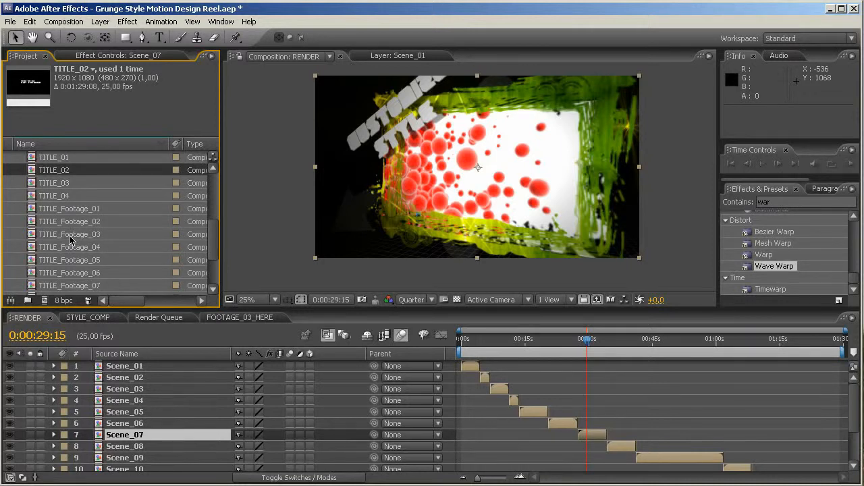
{"action": "double_click", "coordinate": [69, 233]}
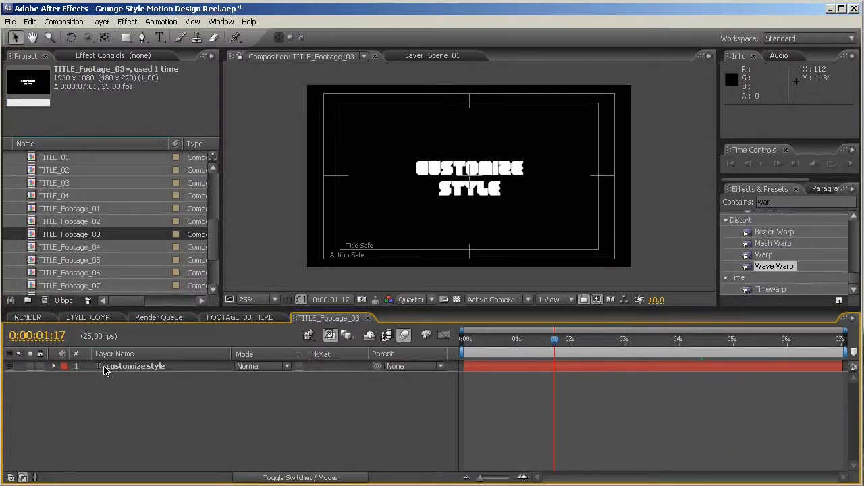
{"action": "mouse_move", "coordinate": [149, 370]}
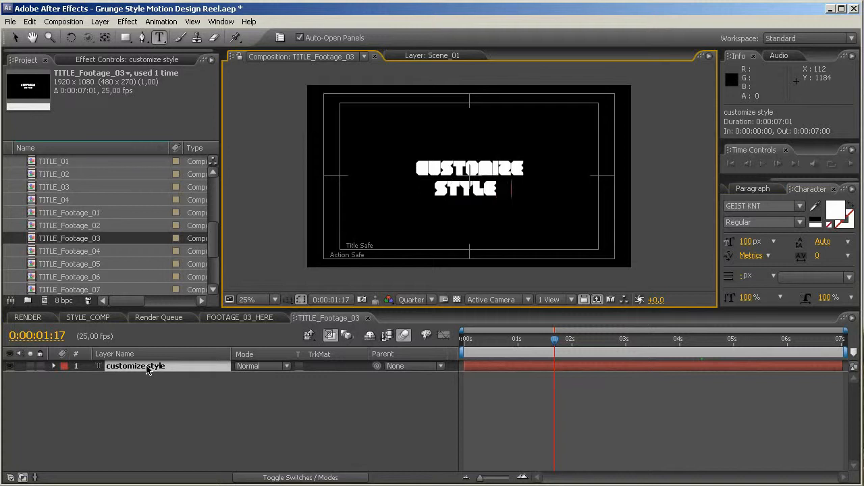
{"action": "type", "text": "EASILY"}
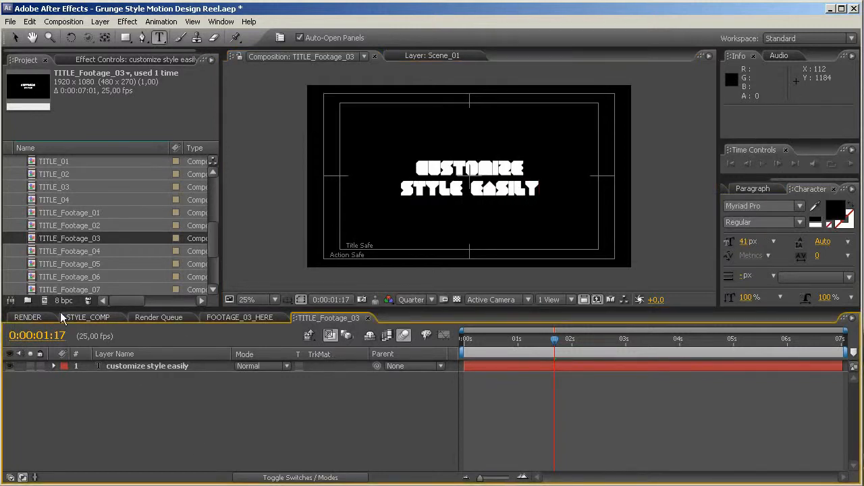
Move the RENDER timeline to about 0:00:07:23 and preview the Scene_04 section
{"action": "left_click", "coordinate": [27, 317]}
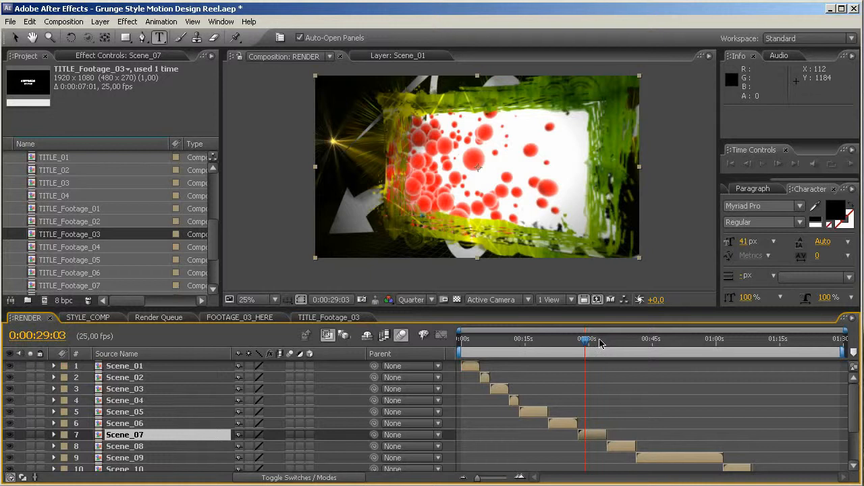
{"action": "left_click_drag", "start_coordinate": [585, 344], "coordinate": [598, 344]}
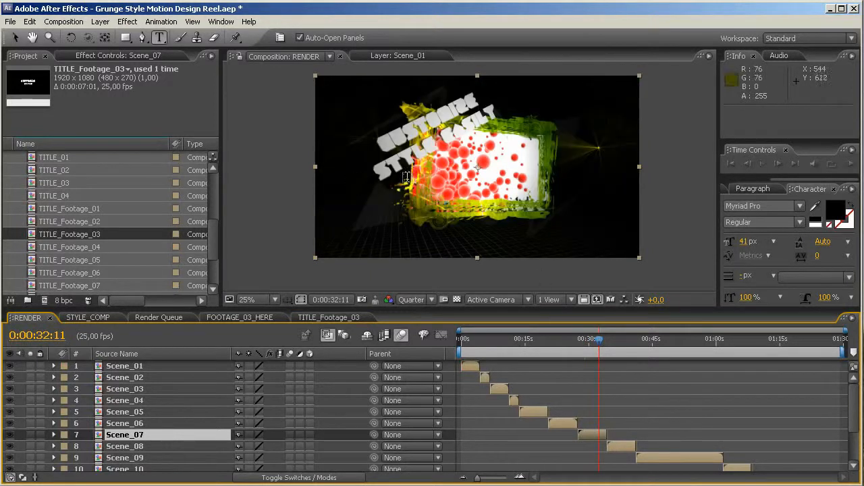
{"action": "mouse_move", "coordinate": [435, 177]}
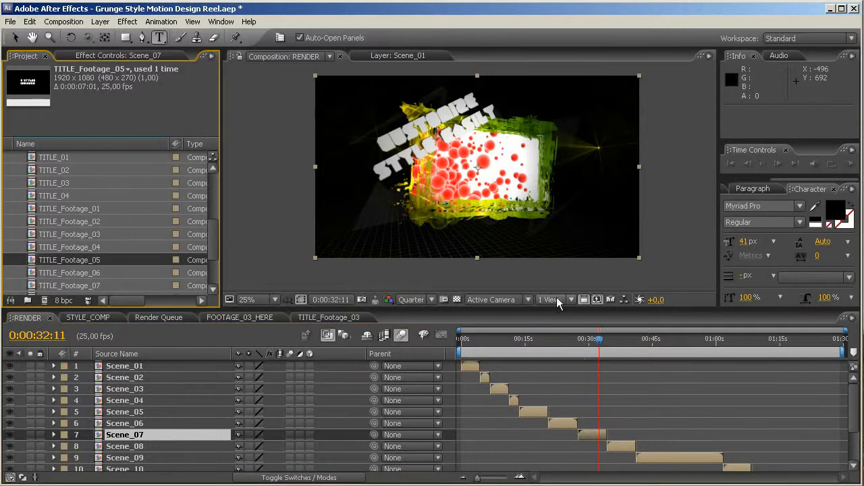
{"action": "mouse_move", "coordinate": [476, 346]}
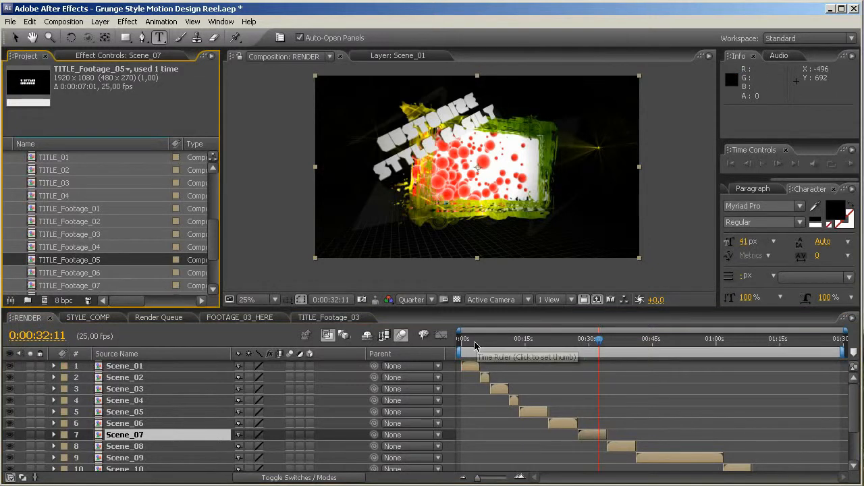
{"action": "mouse_move", "coordinate": [170, 412]}
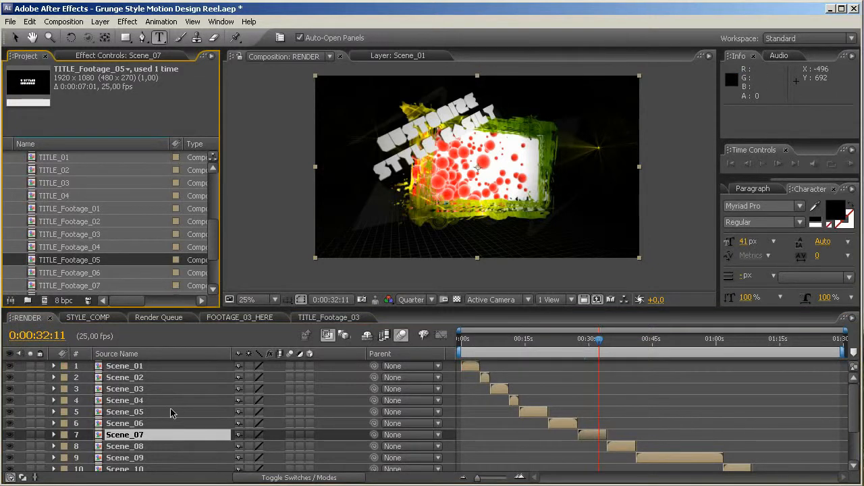
{"action": "left_click", "coordinate": [125, 365]}
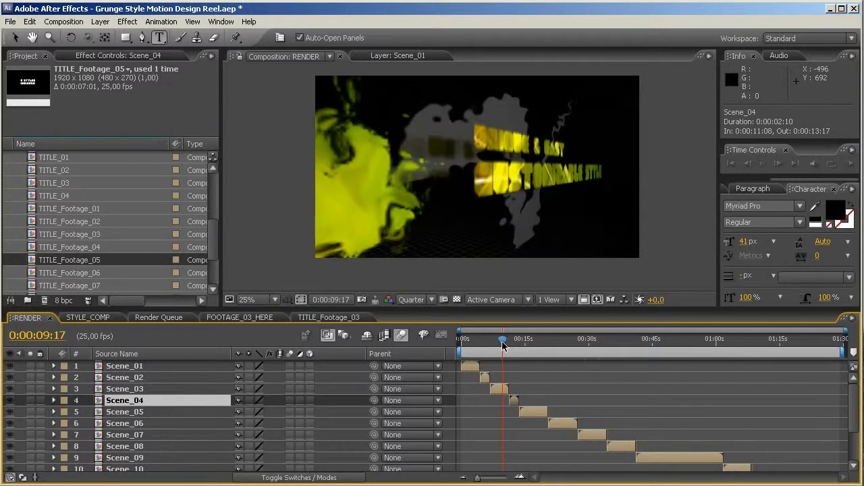
{"action": "mouse_move", "coordinate": [502, 346]}
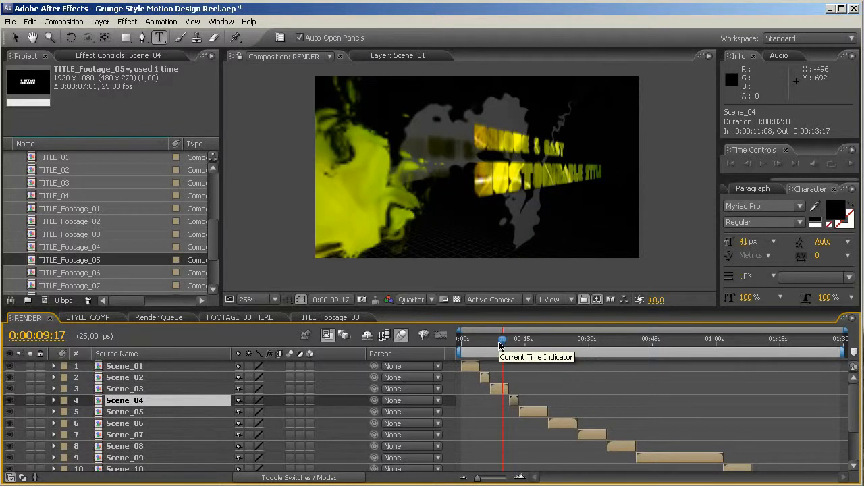
{"action": "left_click_drag", "start_coordinate": [501, 339], "coordinate": [499, 339]}
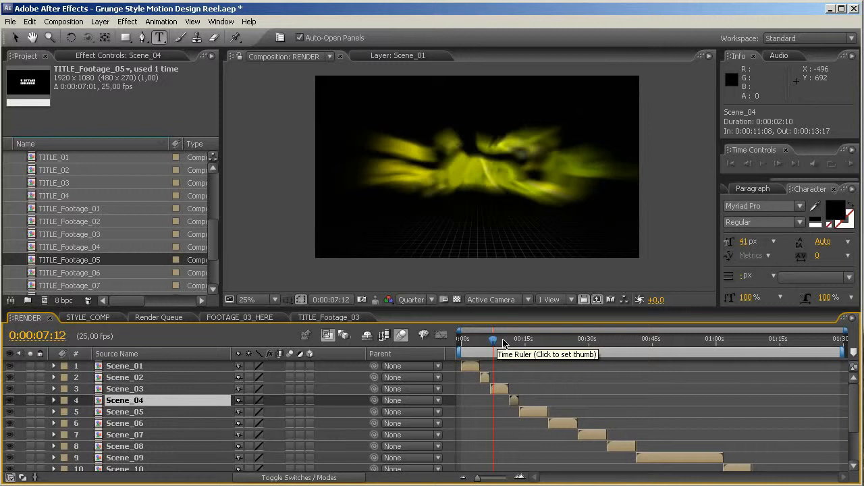
{"action": "mouse_move", "coordinate": [492, 341]}
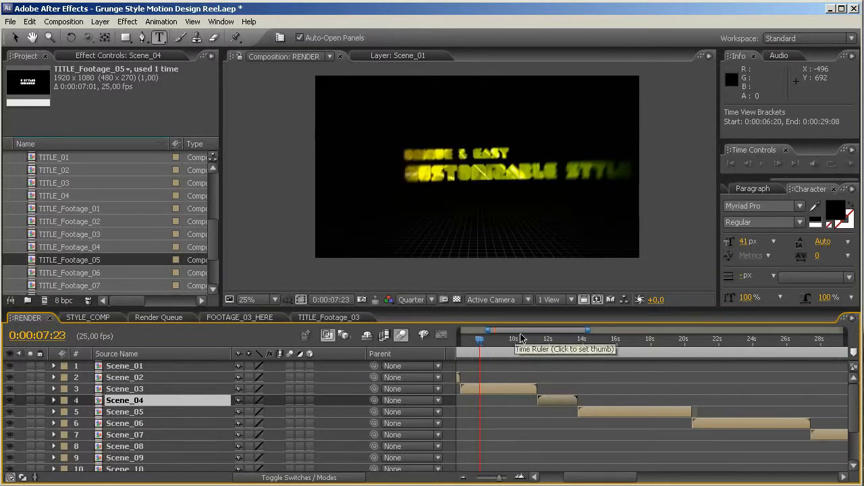
{"action": "mouse_move", "coordinate": [552, 246]}
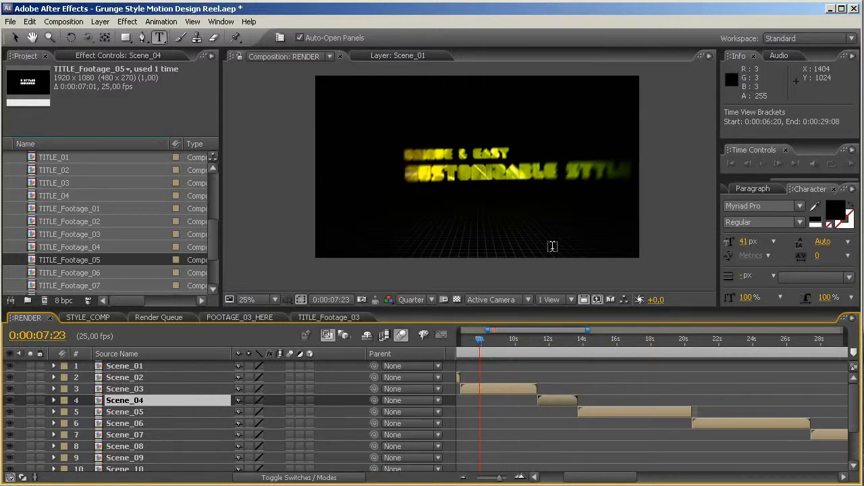
{"action": "mouse_move", "coordinate": [64, 183]}
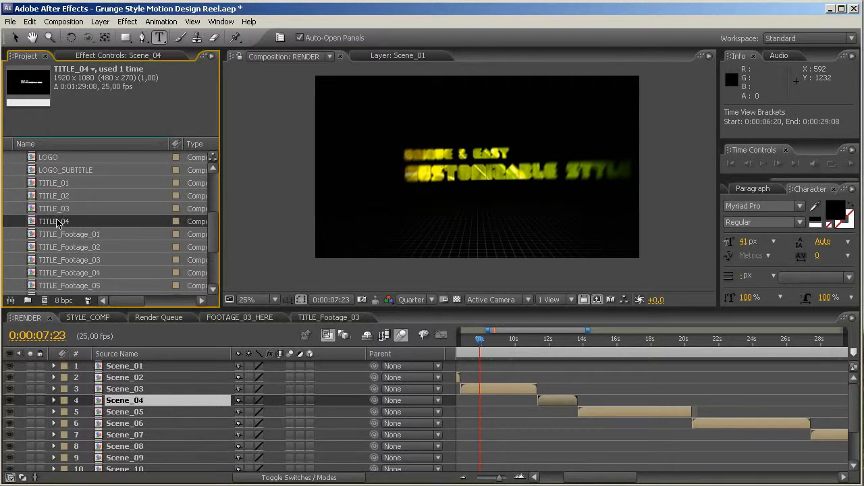
Open TITLE_04, select Scene_03 in RENDER, then open the TITLE_03 composition
{"action": "double_click", "coordinate": [54, 221]}
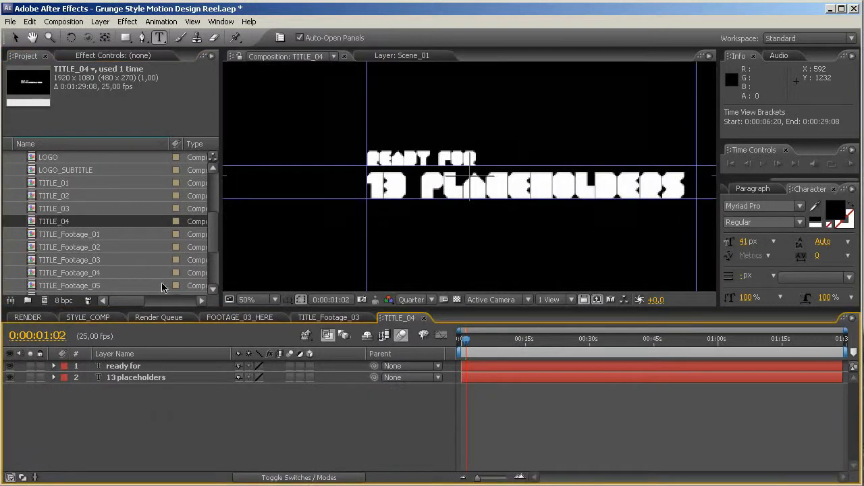
{"action": "left_click", "coordinate": [27, 318]}
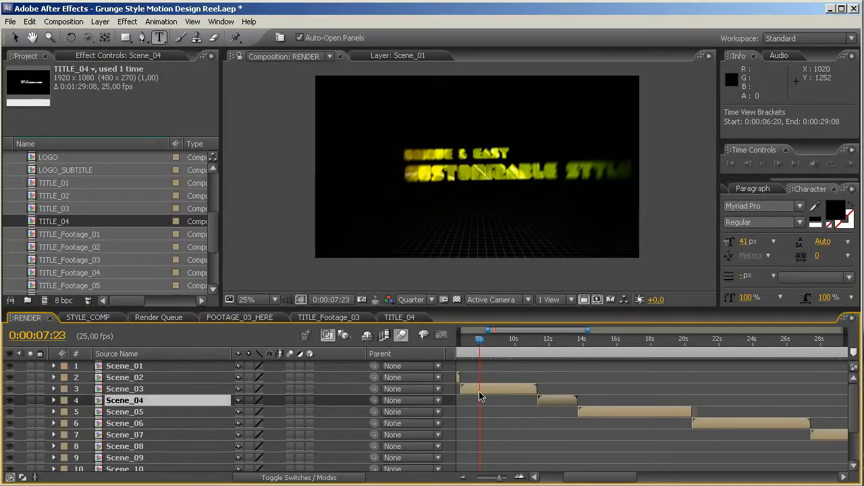
{"action": "left_click", "coordinate": [124, 388]}
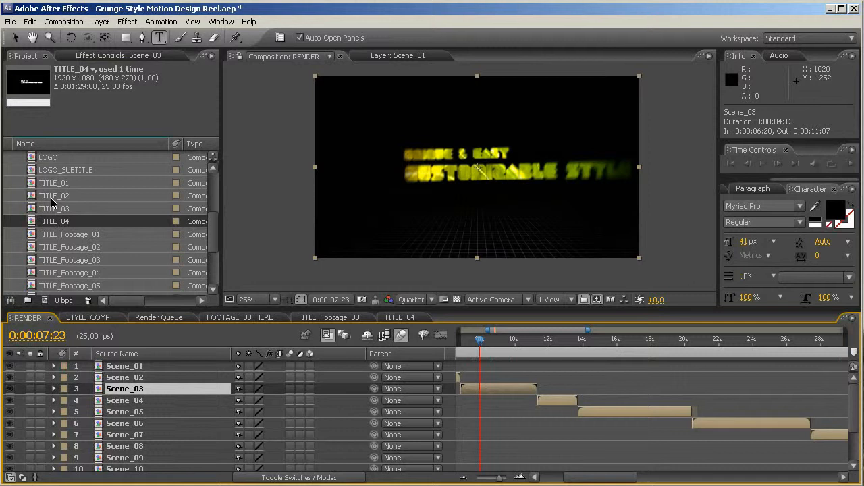
{"action": "double_click", "coordinate": [54, 208]}
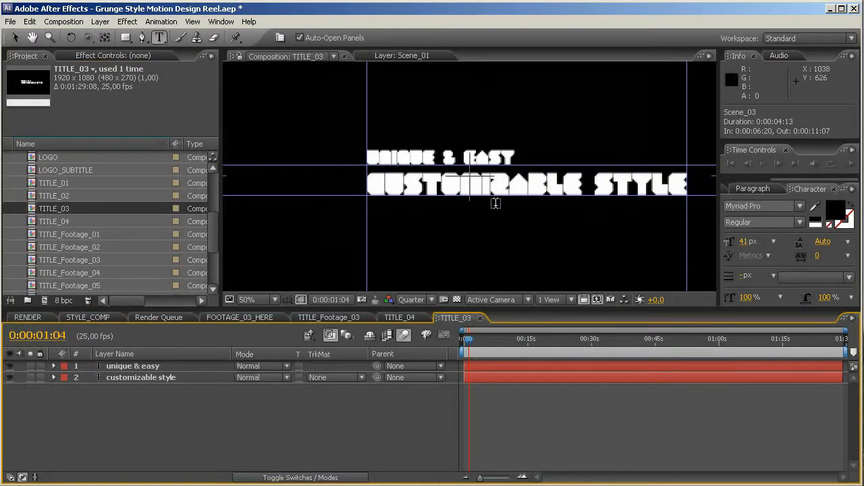
Set the TITLE_03 preview resolution to Half, briefly visiting RENDER before returning
{"action": "left_click", "coordinate": [412, 300]}
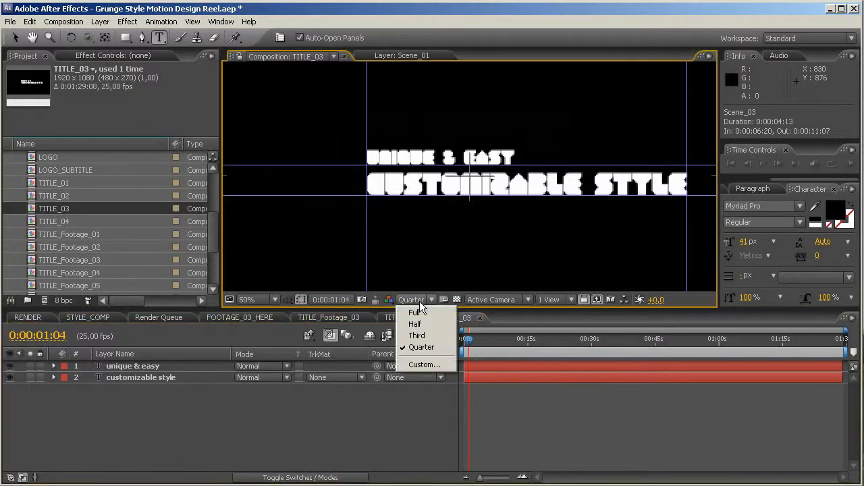
{"action": "left_click", "coordinate": [415, 323]}
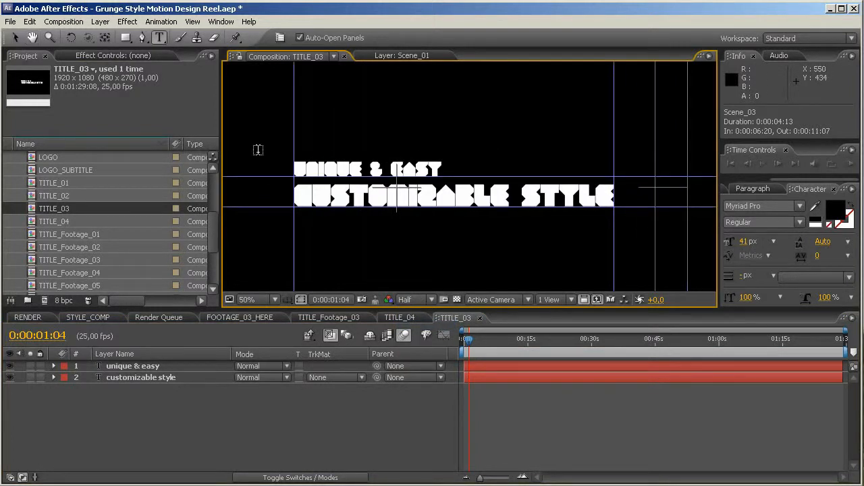
{"action": "mouse_move", "coordinate": [284, 112]}
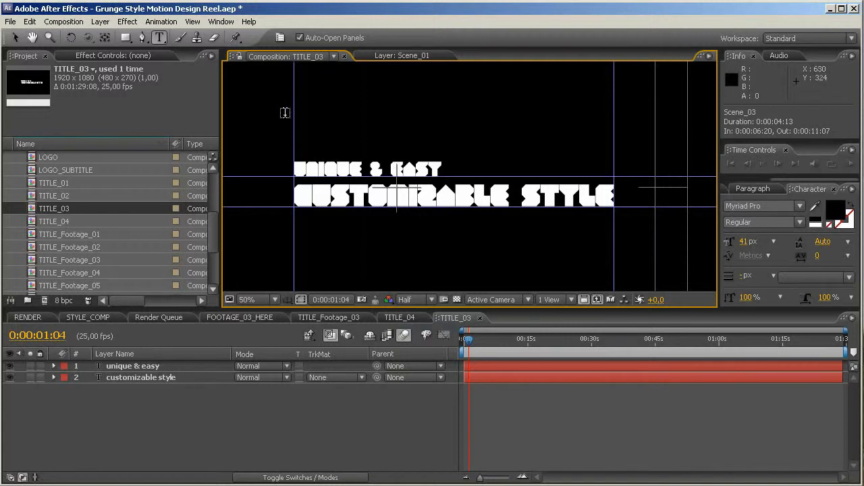
{"action": "mouse_move", "coordinate": [297, 169]}
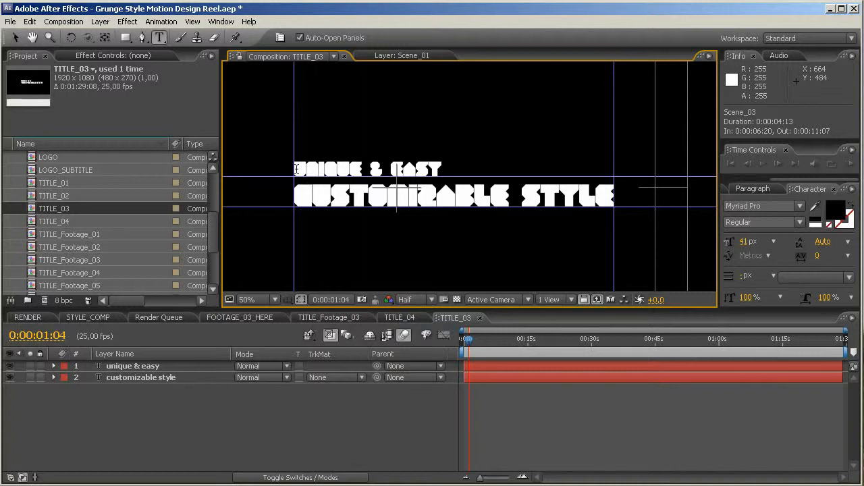
{"action": "left_click", "coordinate": [27, 317]}
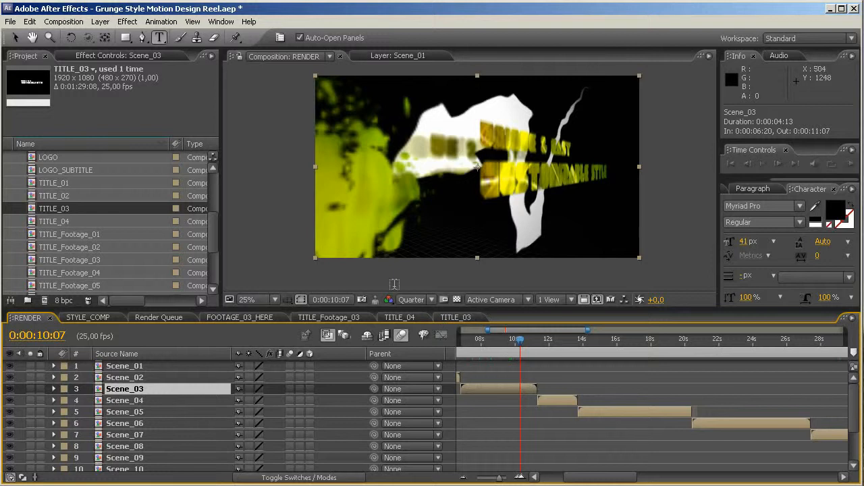
{"action": "left_click", "coordinate": [450, 318]}
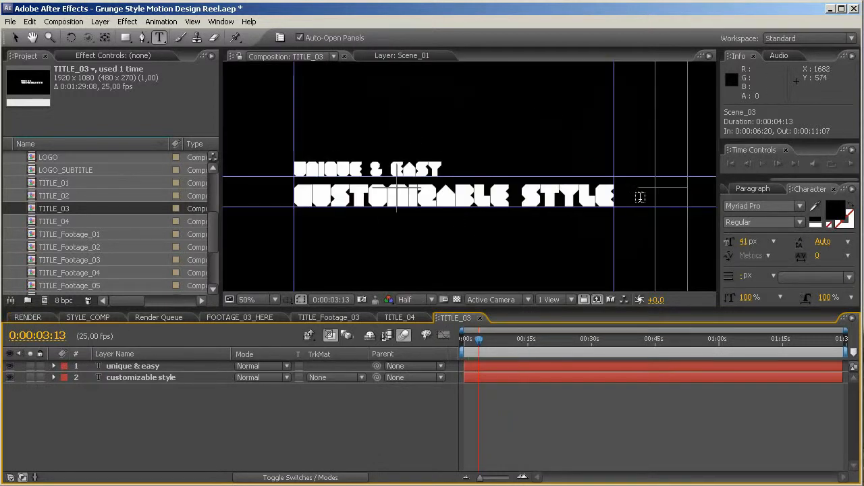
{"action": "mouse_move", "coordinate": [311, 173]}
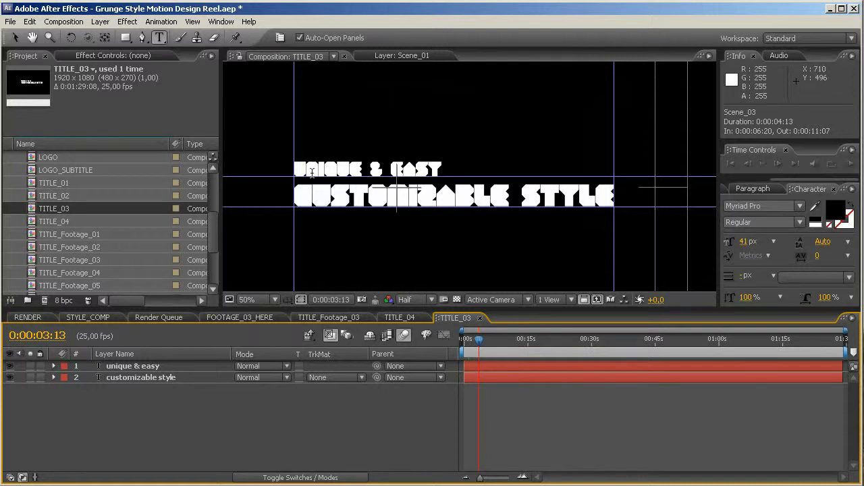
{"action": "mouse_move", "coordinate": [297, 175]}
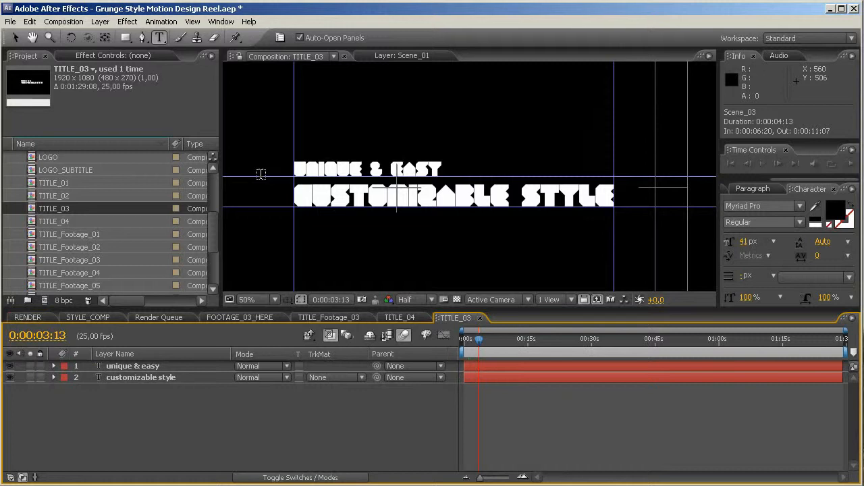
{"action": "mouse_move", "coordinate": [290, 160]}
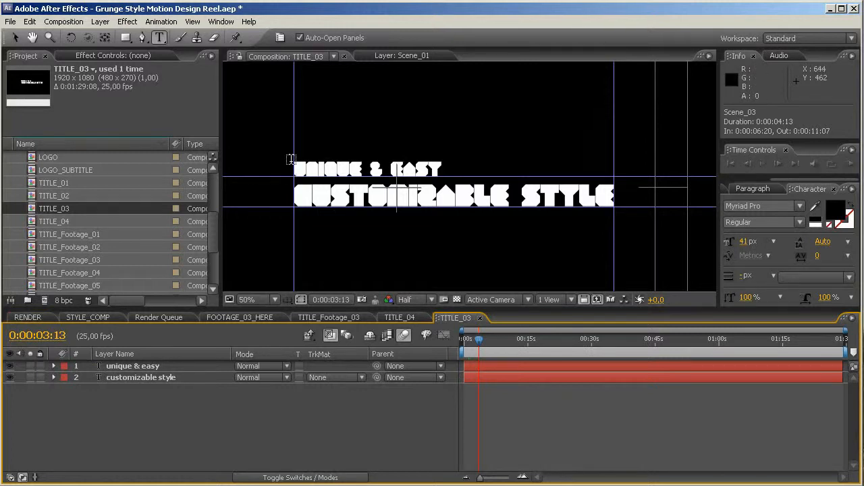
Rewrite TITLE_03's two text lines as 'please rate' and 'when you buy', then view RENDER
{"action": "left_click", "coordinate": [133, 366]}
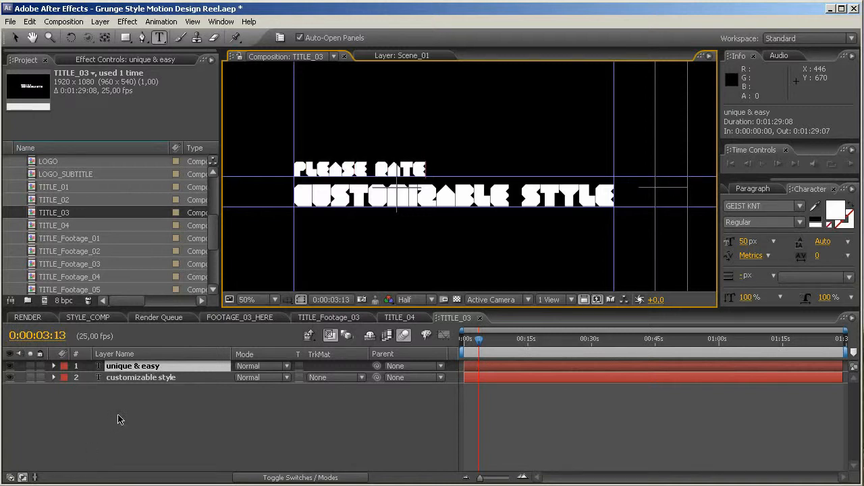
{"action": "left_click", "coordinate": [140, 377]}
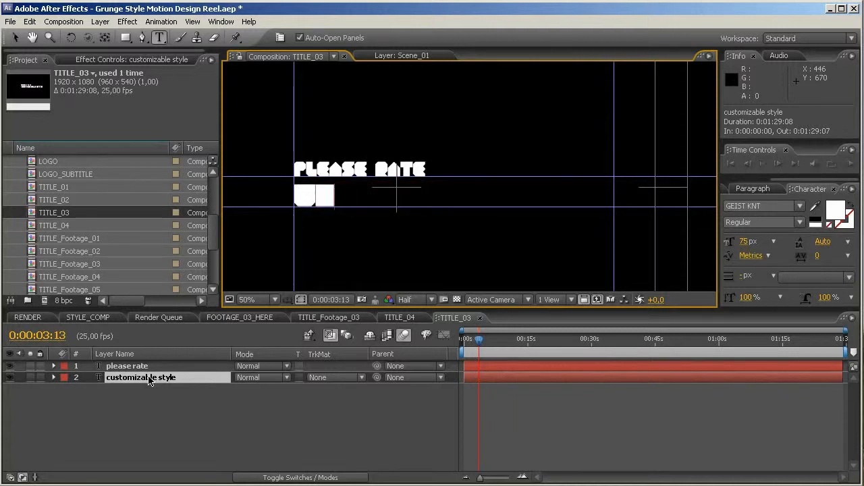
{"action": "type", "text": "WHEN YOU BUY"}
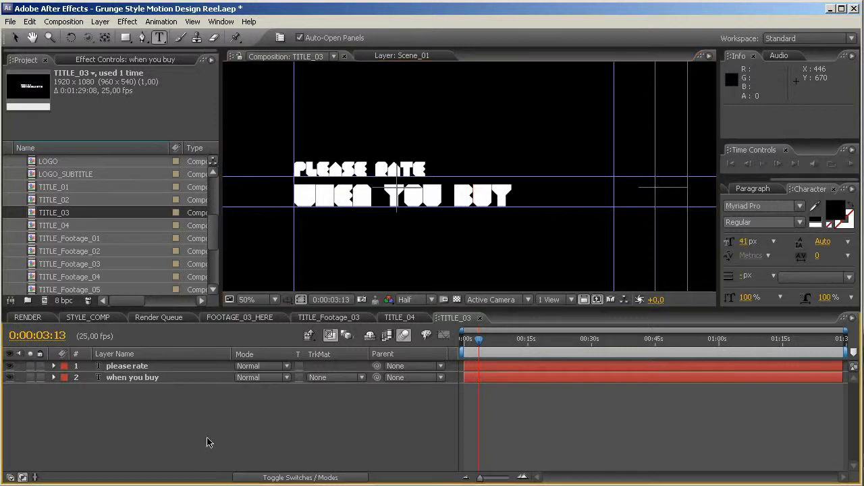
{"action": "left_click", "coordinate": [27, 318]}
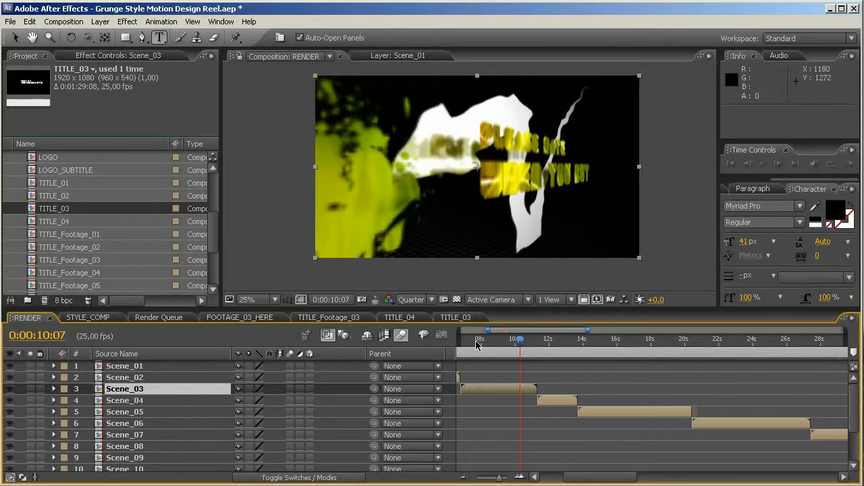
Zoom the RENDER timeline out fully and step through frames from the Motion Design Reel title
{"action": "left_click", "coordinate": [482, 339]}
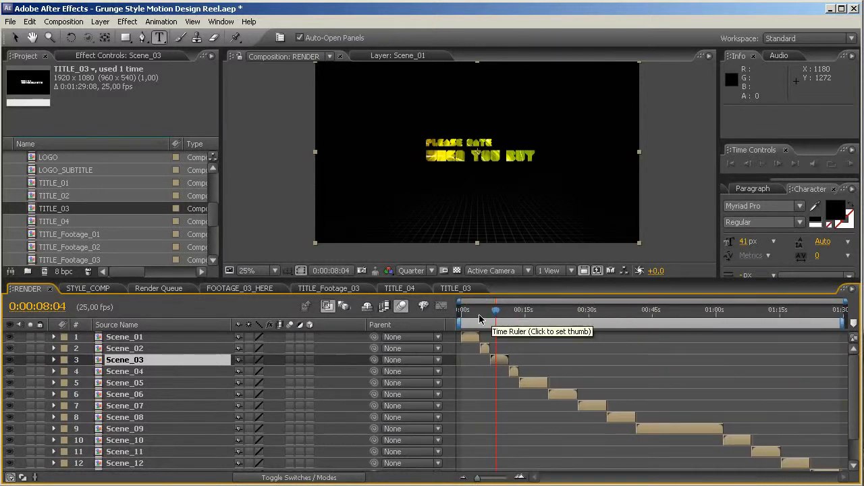
{"action": "left_click", "coordinate": [471, 309]}
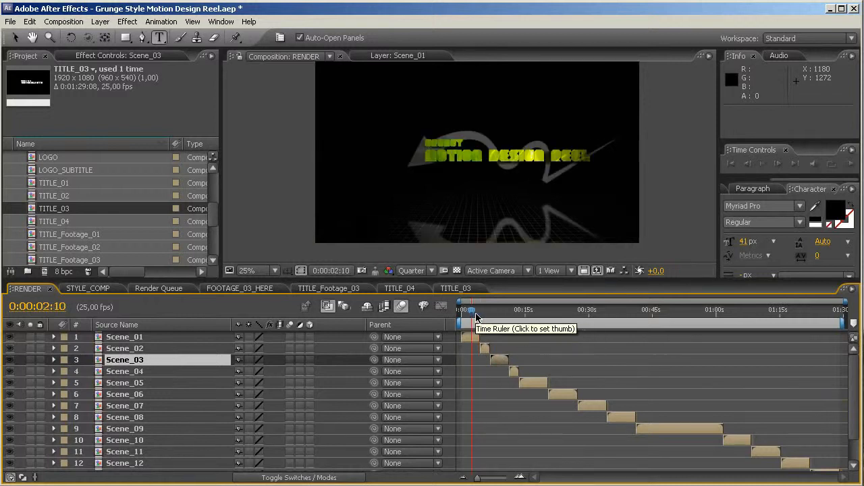
{"action": "left_click", "coordinate": [476, 310]}
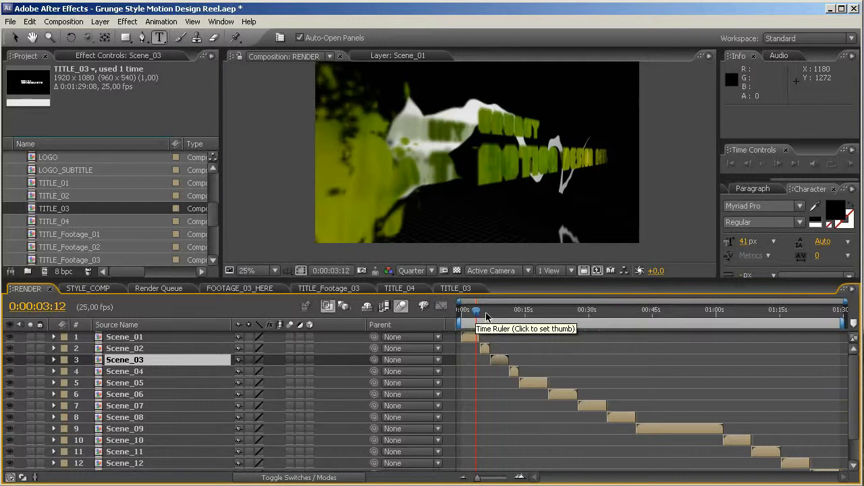
{"action": "left_click", "coordinate": [486, 310]}
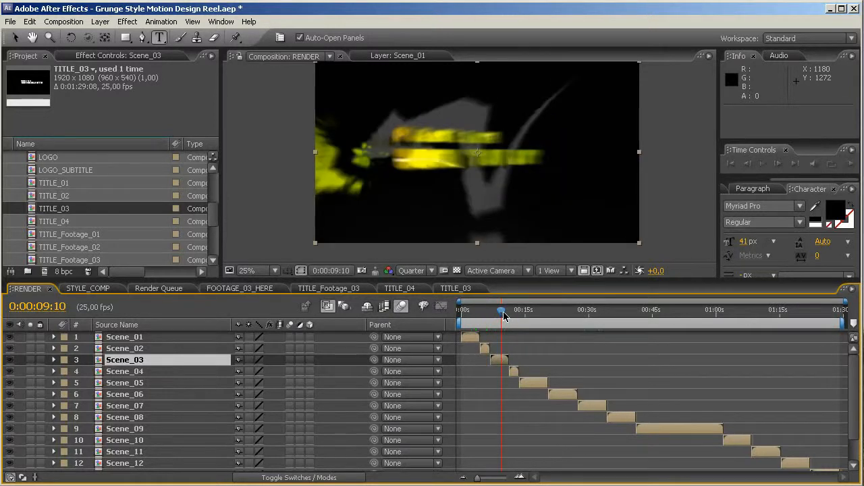
{"action": "mouse_move", "coordinate": [503, 314]}
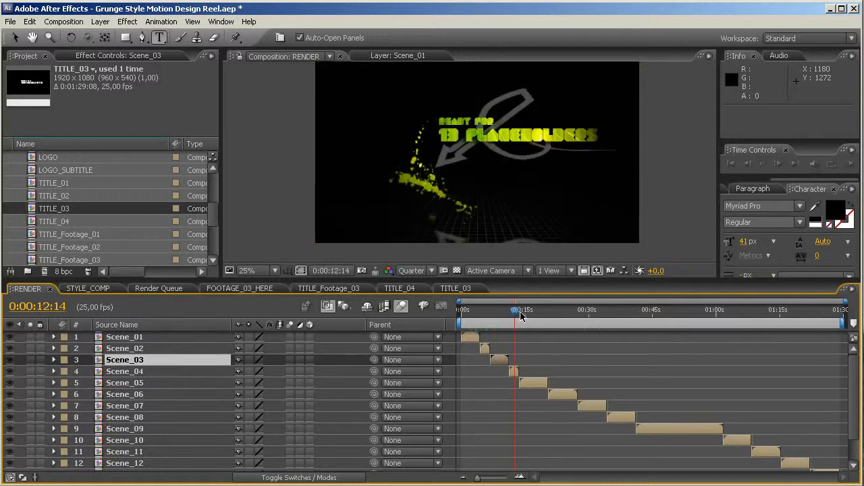
{"action": "mouse_move", "coordinate": [517, 311]}
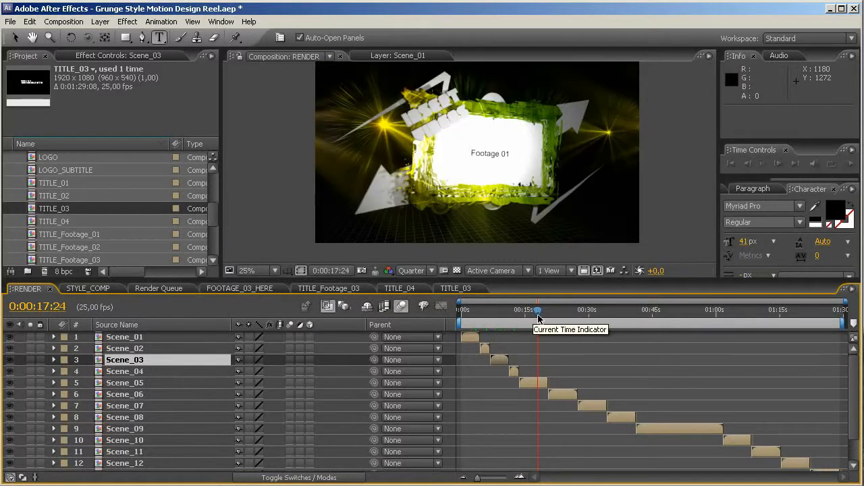
{"action": "mouse_move", "coordinate": [559, 312]}
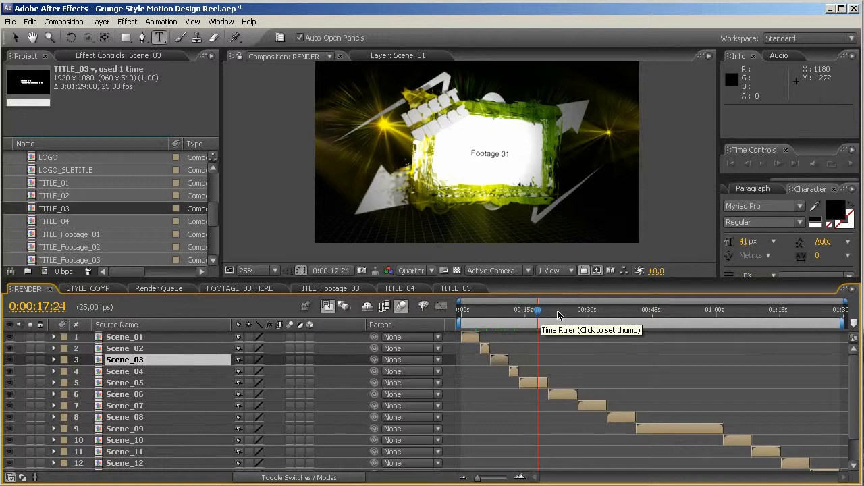